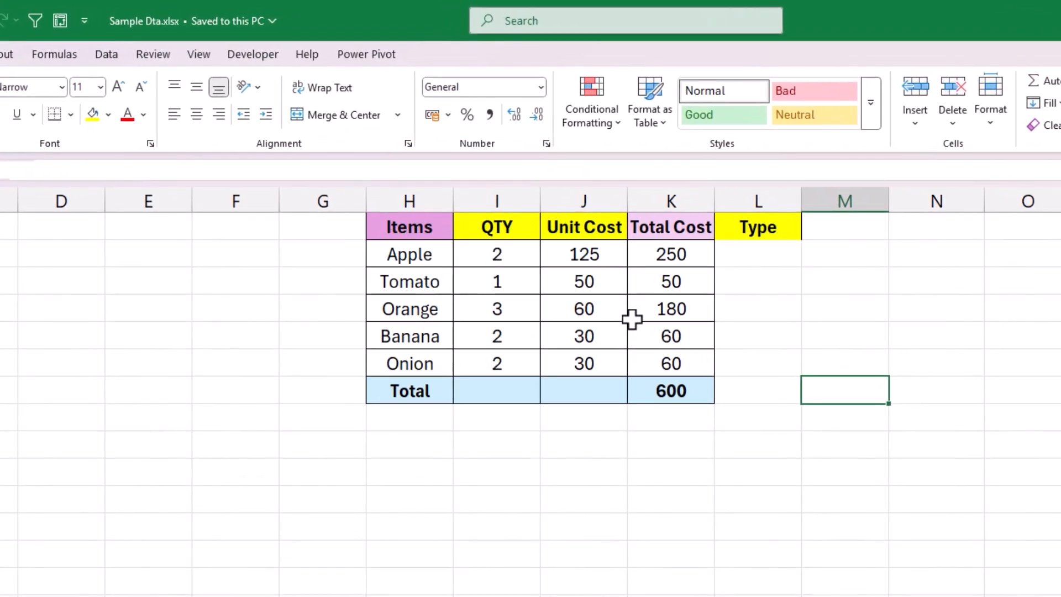
mouse_move(408, 327)
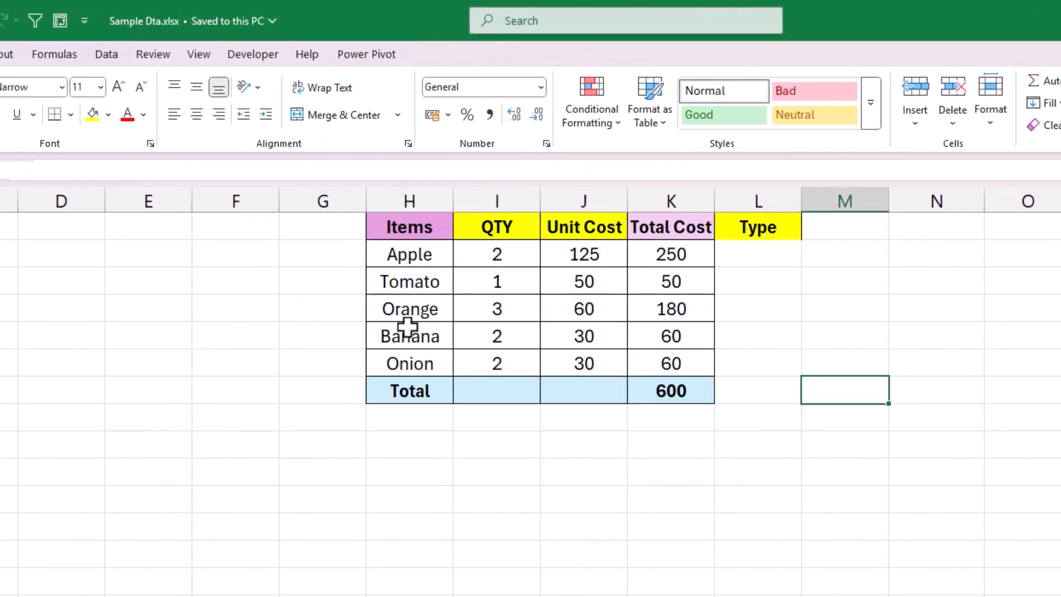
mouse_move(491, 359)
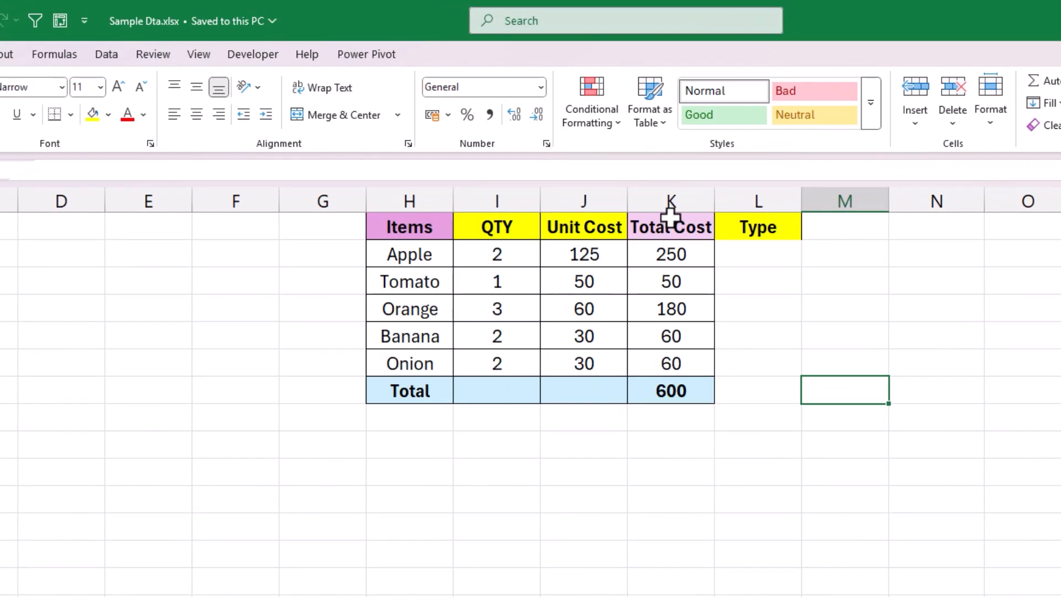
mouse_move(558, 355)
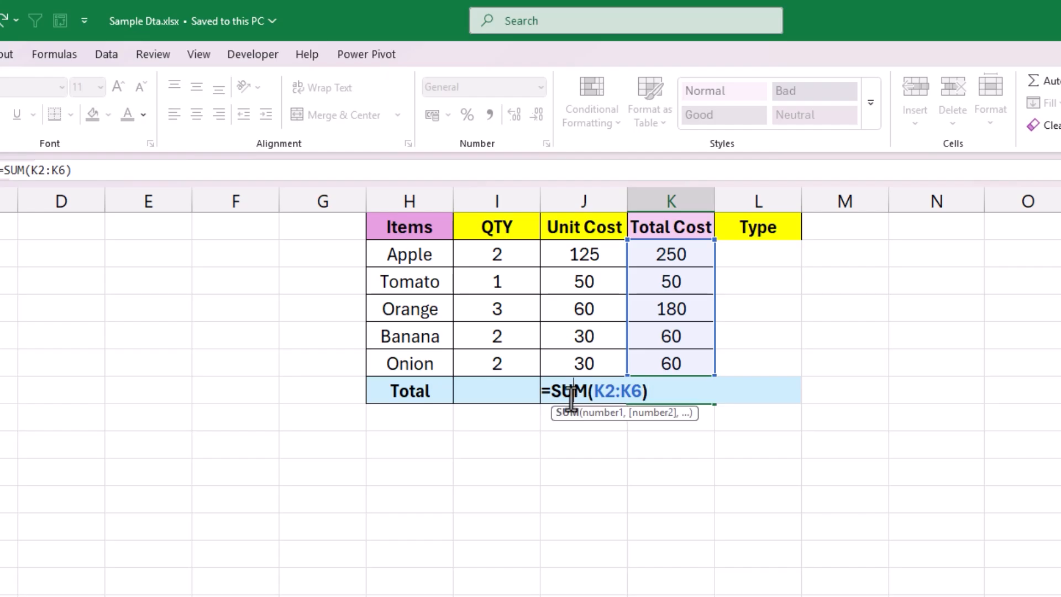
mouse_move(572, 426)
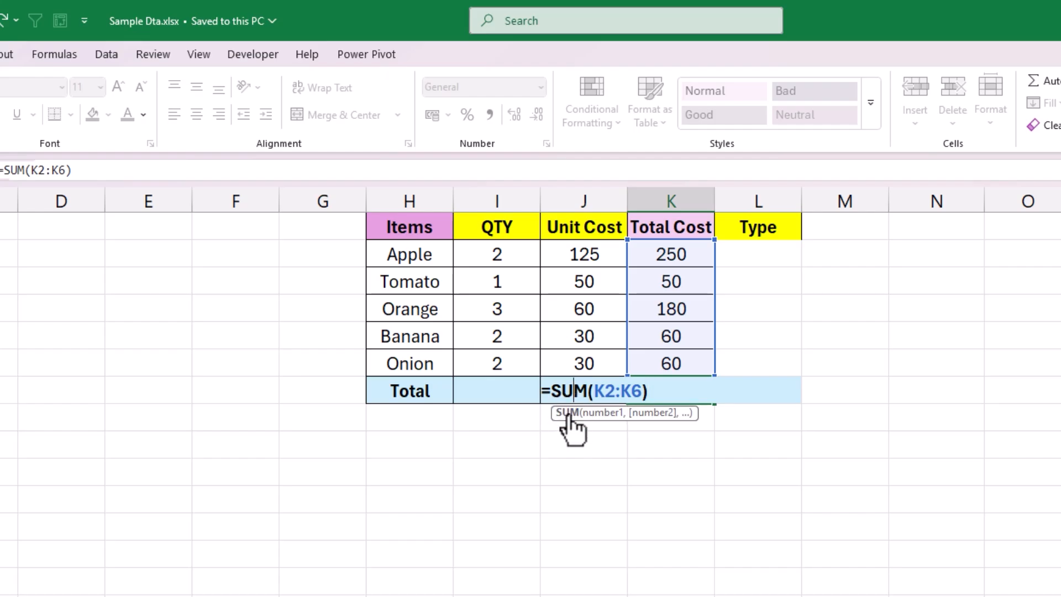
mouse_move(569, 433)
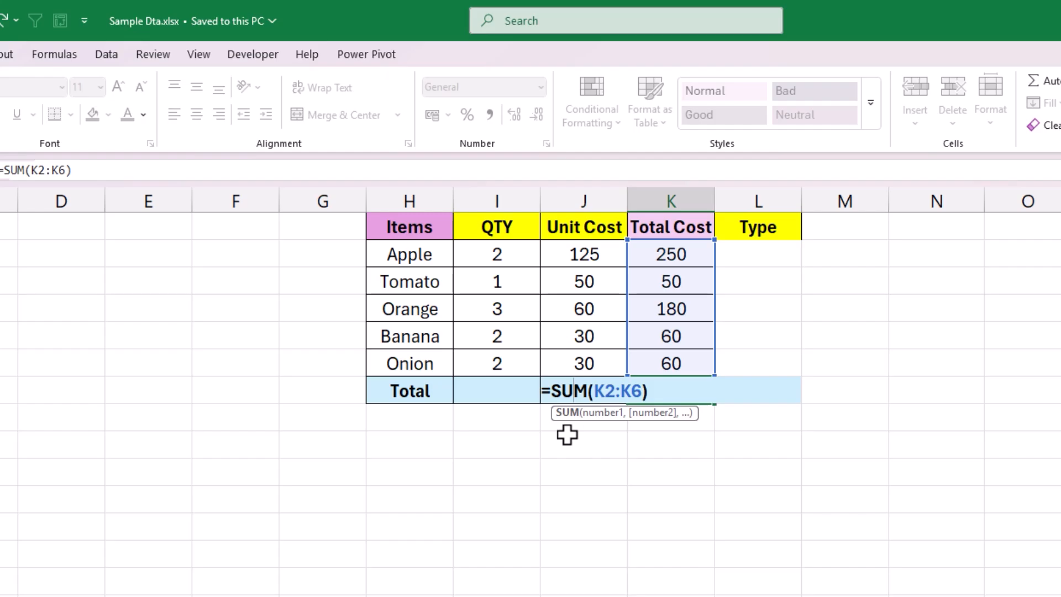
- Browse the SUM help article, expanding its Syntax and Best Practices with SUM sections
key("F1")
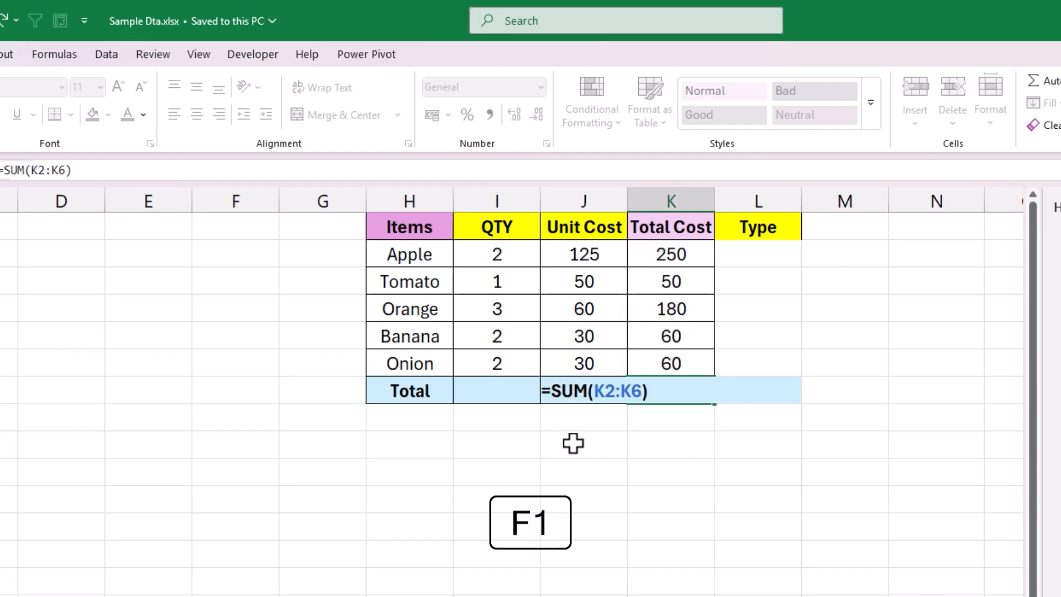
key("f1")
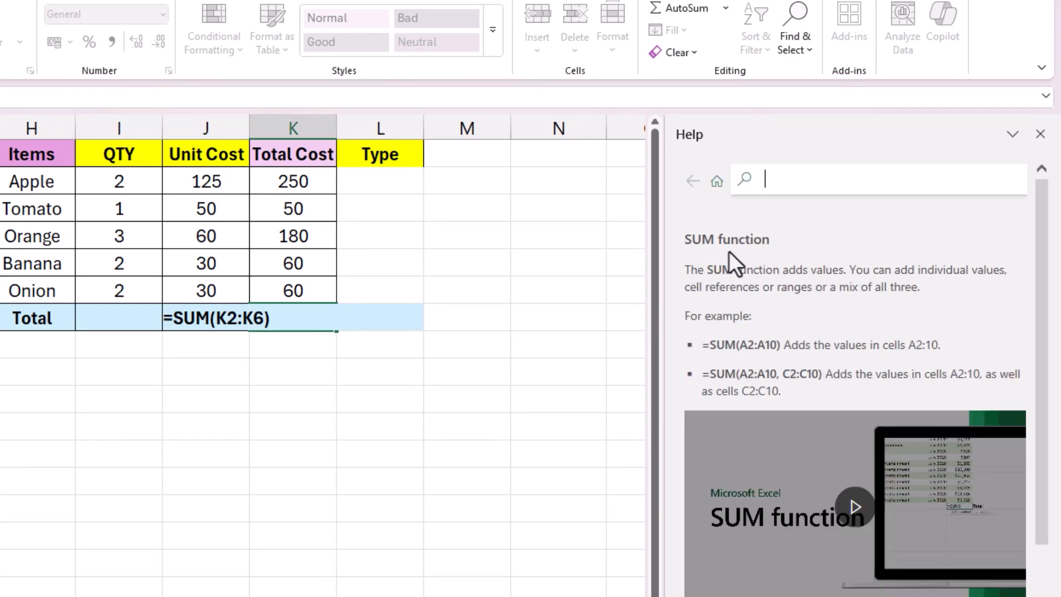
mouse_move(742, 351)
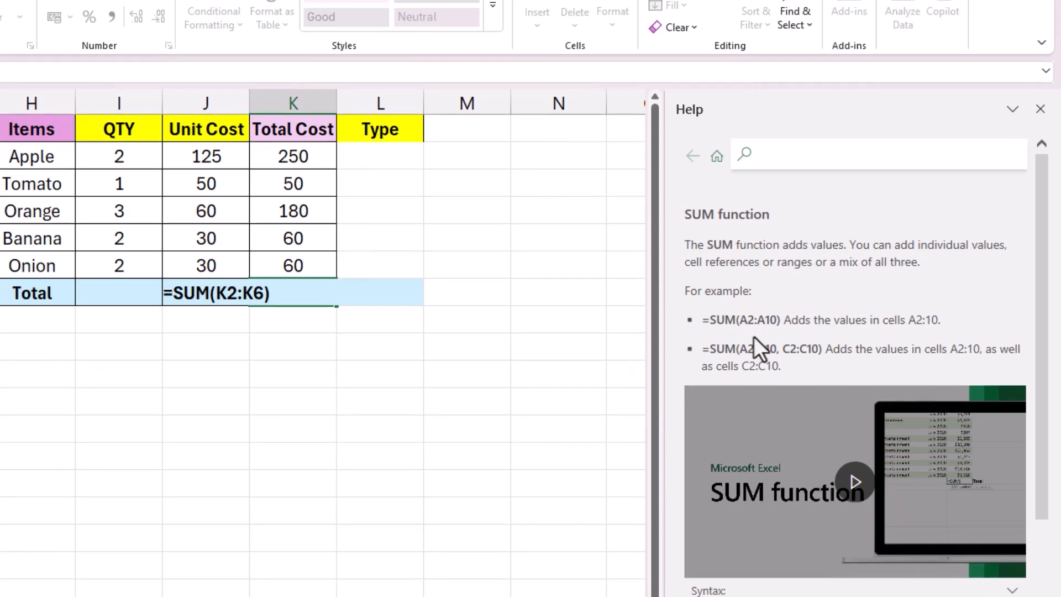
scroll("down", 3)
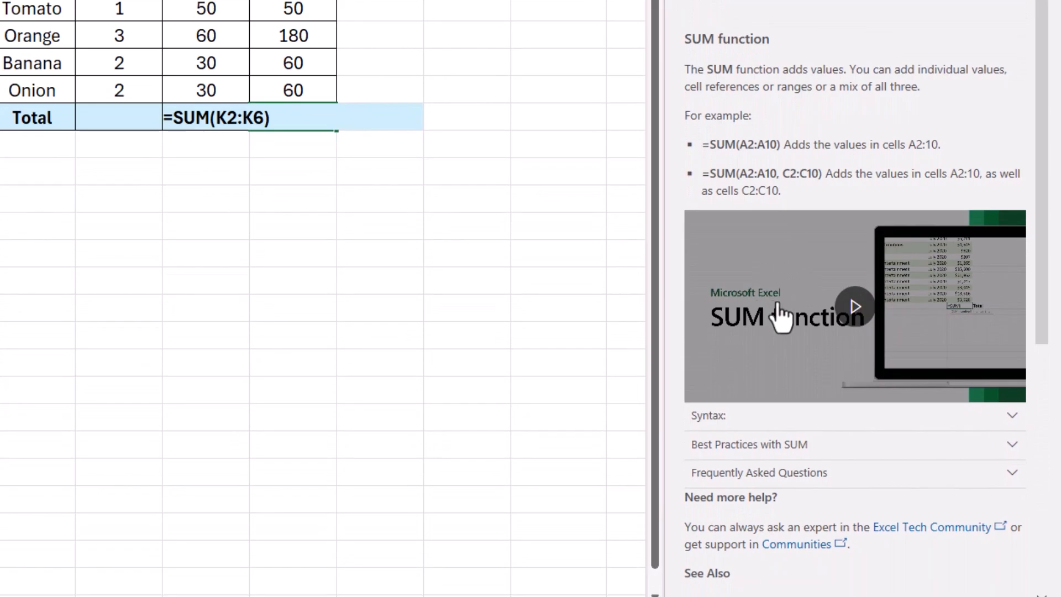
mouse_move(781, 315)
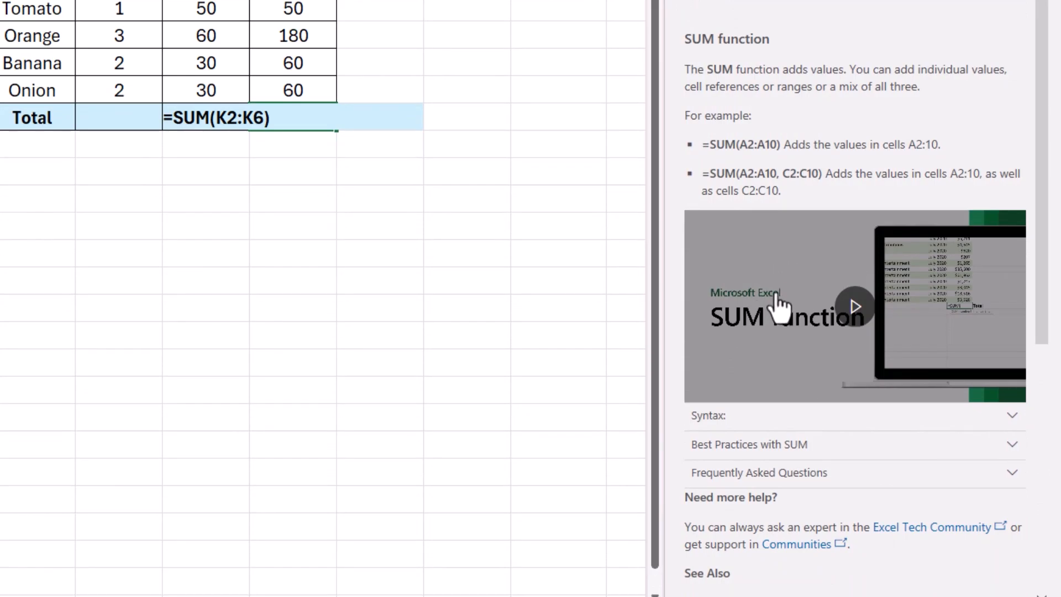
mouse_move(795, 307)
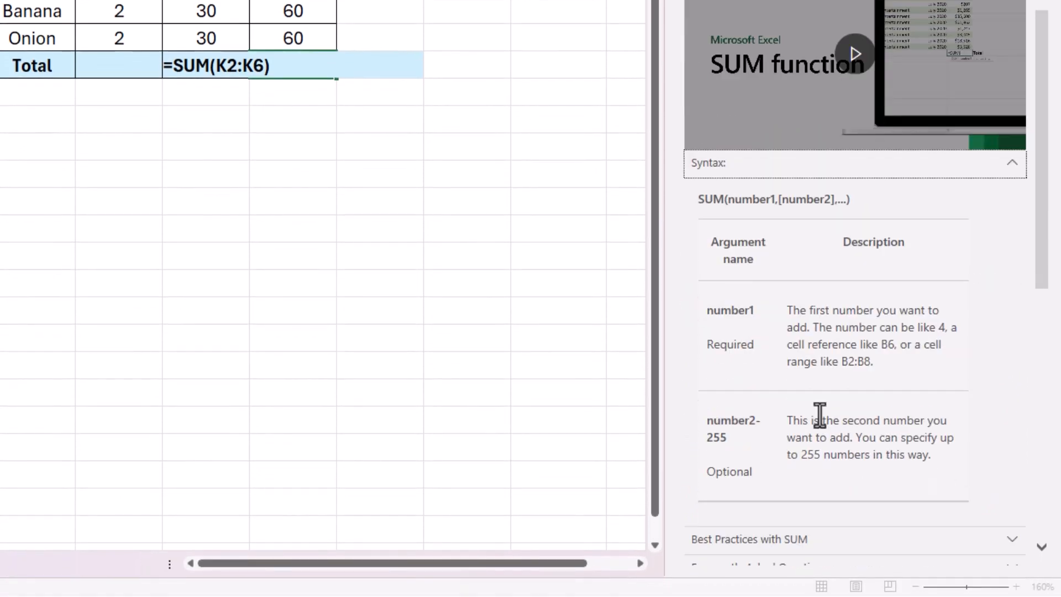
scroll("down", 3)
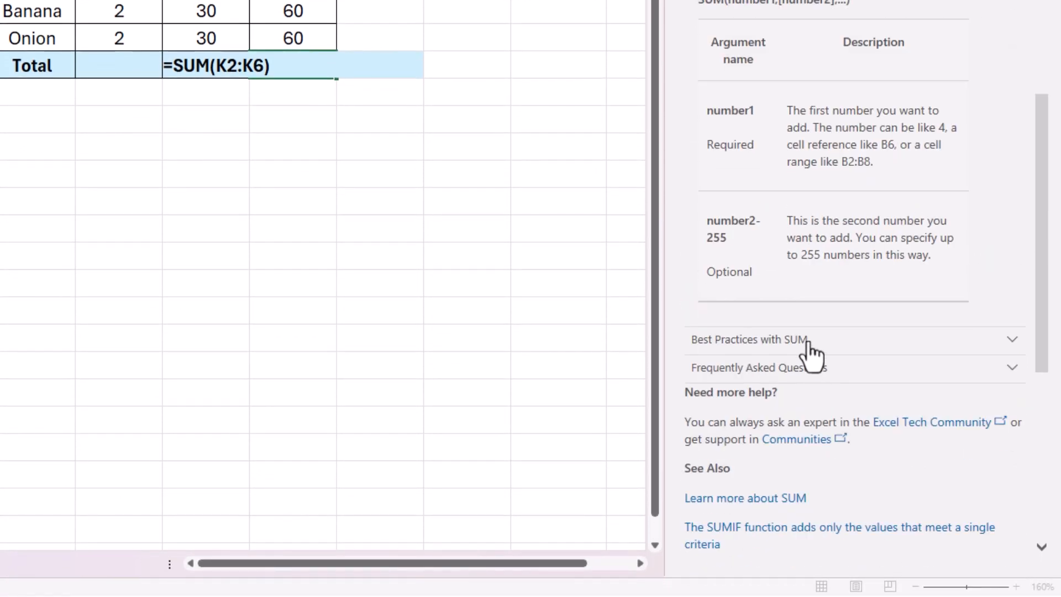
left_click(747, 339)
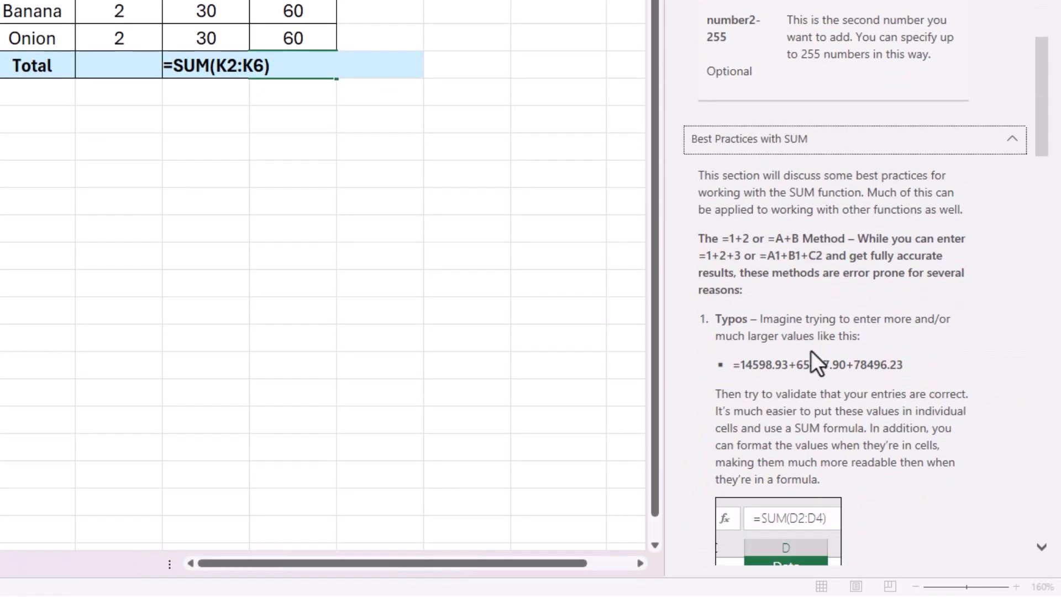
scroll("down", 3)
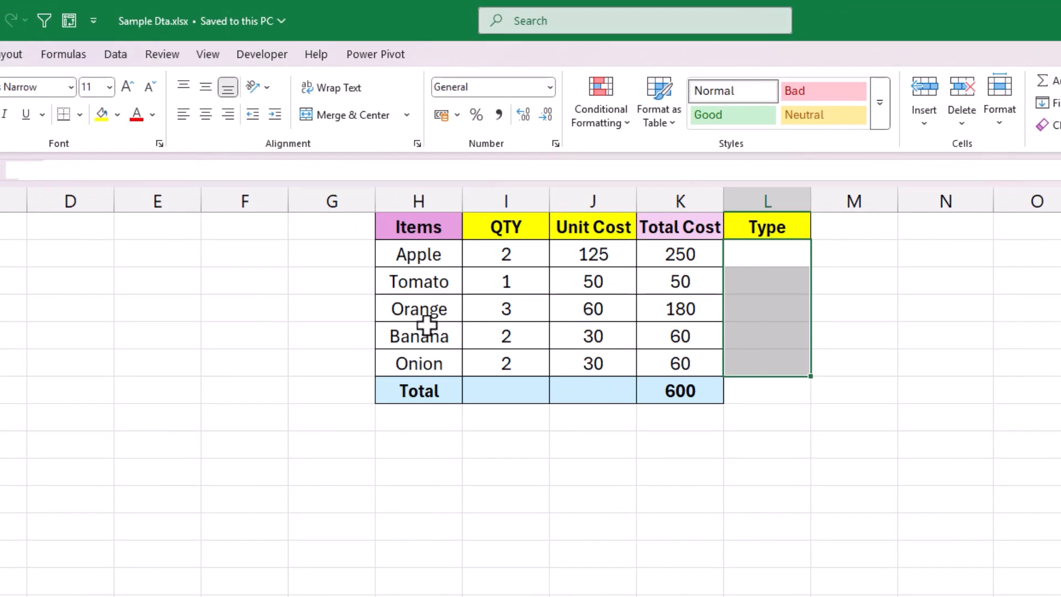
mouse_move(443, 329)
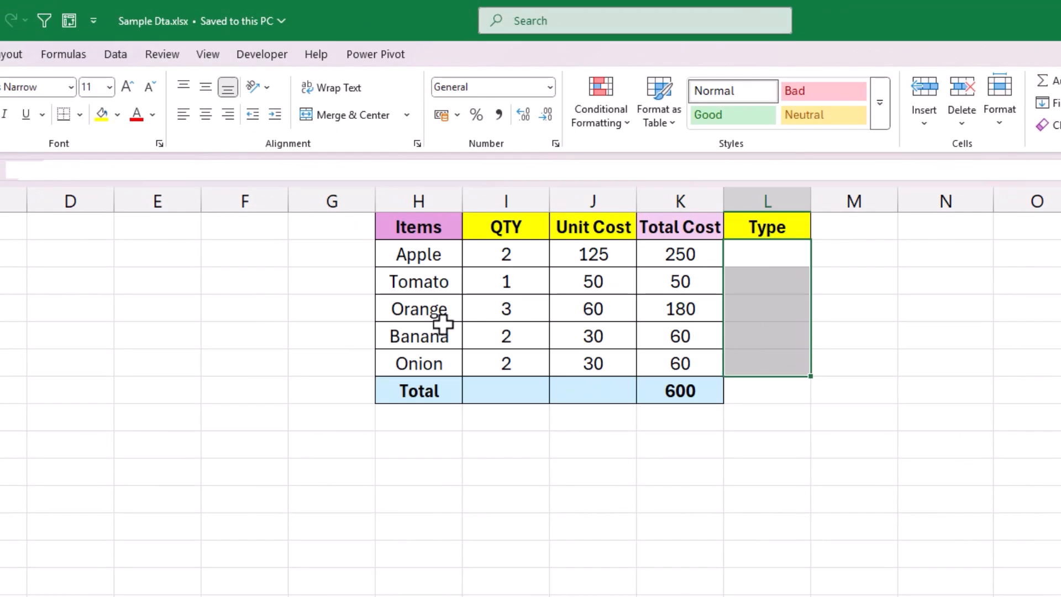
- Open the Data Validation settings for the empty Type cells L2:L6
left_click(115, 54)
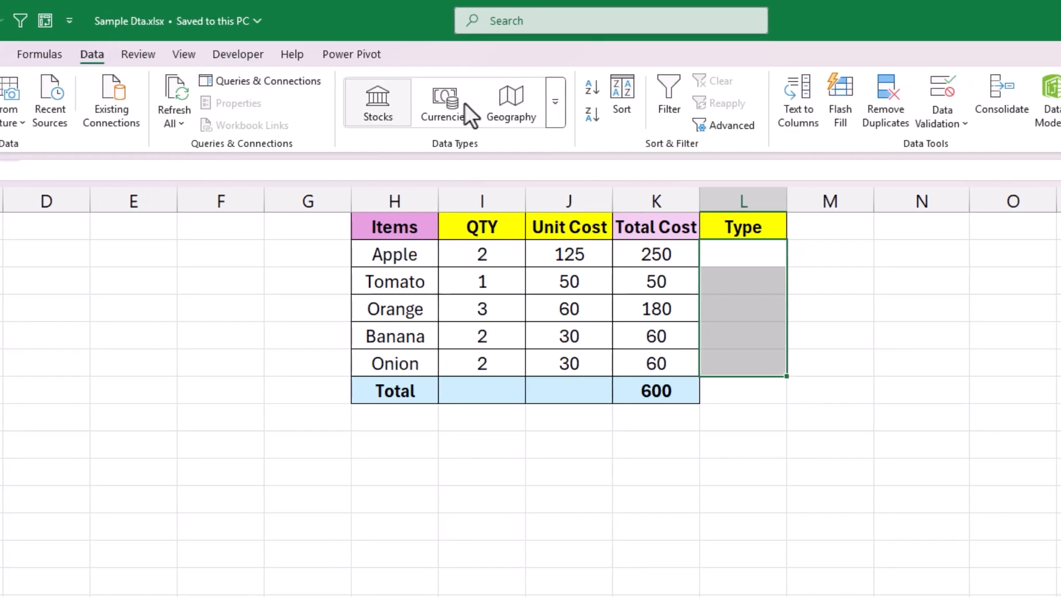
left_click(941, 91)
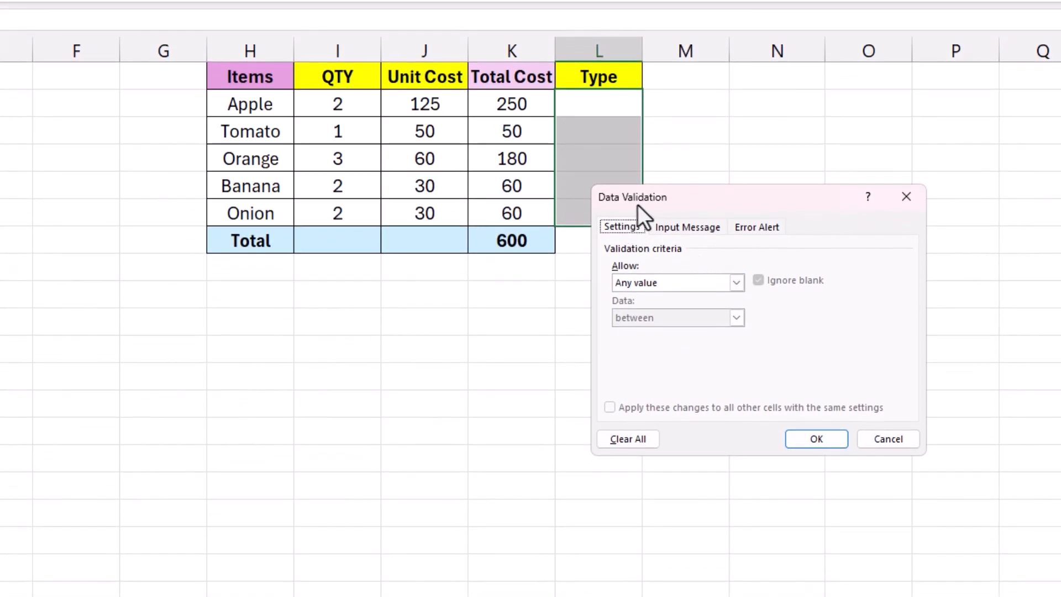
mouse_move(585, 226)
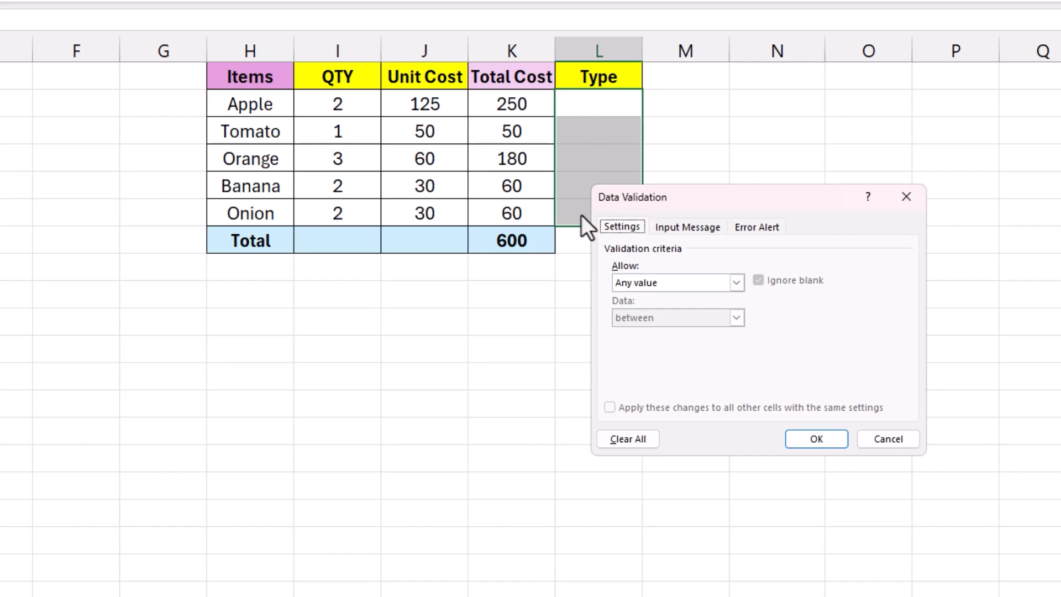
mouse_move(767, 218)
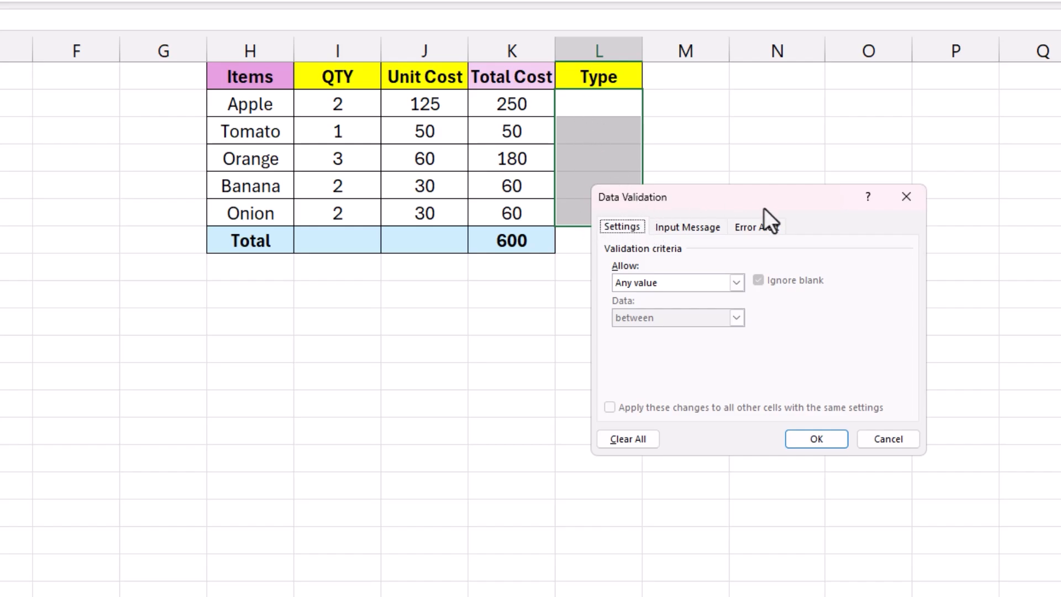
mouse_move(719, 269)
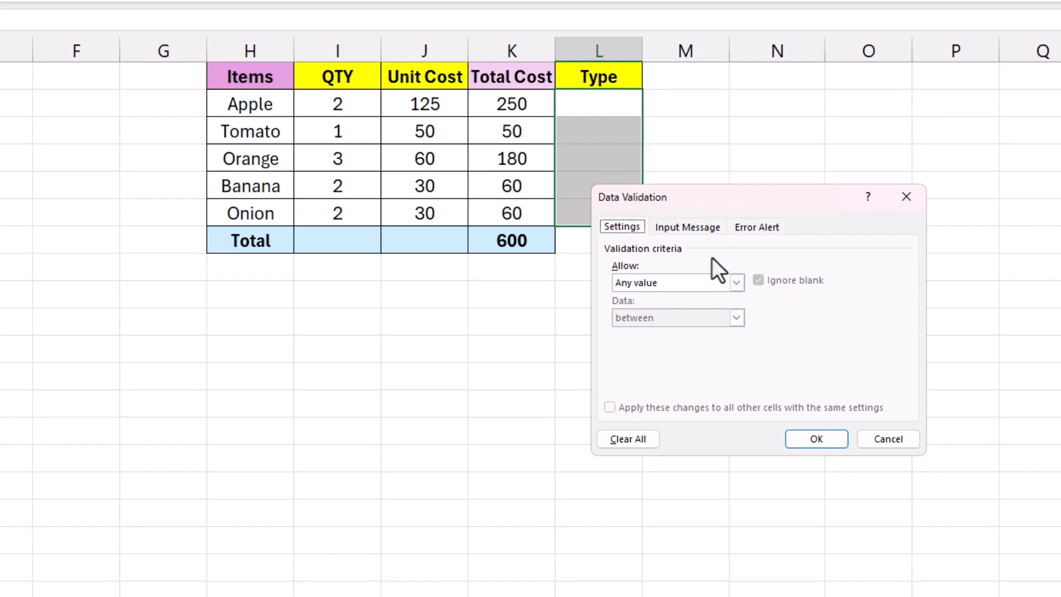
- Open and scroll the Microsoft Support article on applying data validation
left_click(868, 197)
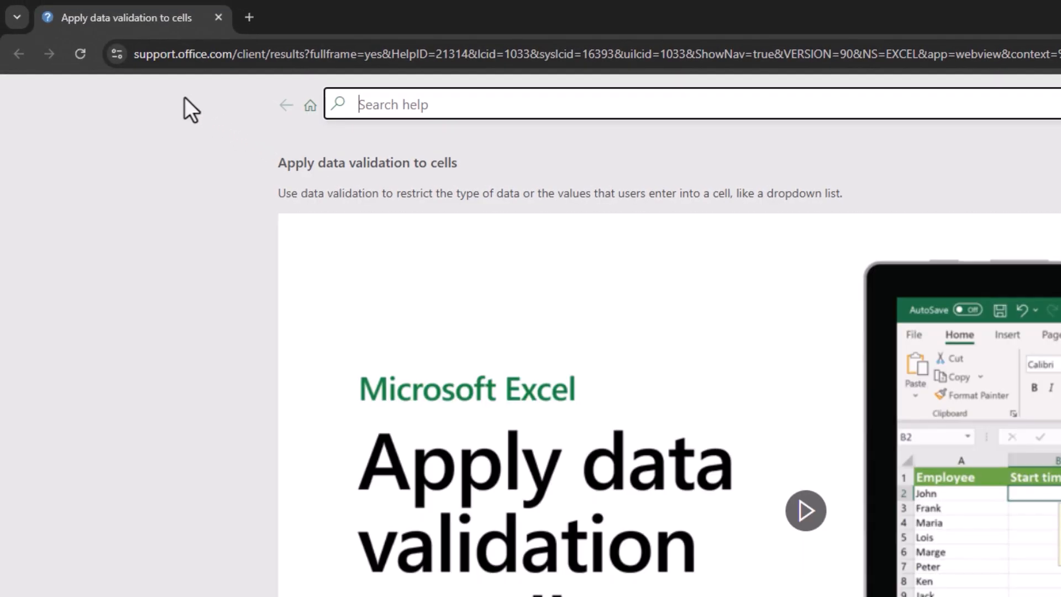
mouse_move(256, 159)
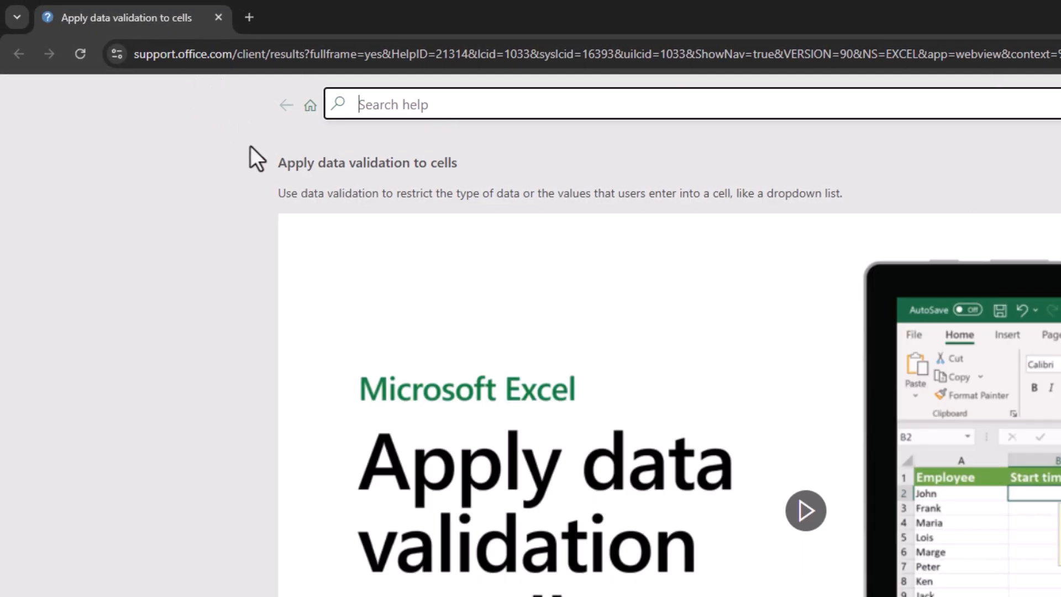
mouse_move(325, 186)
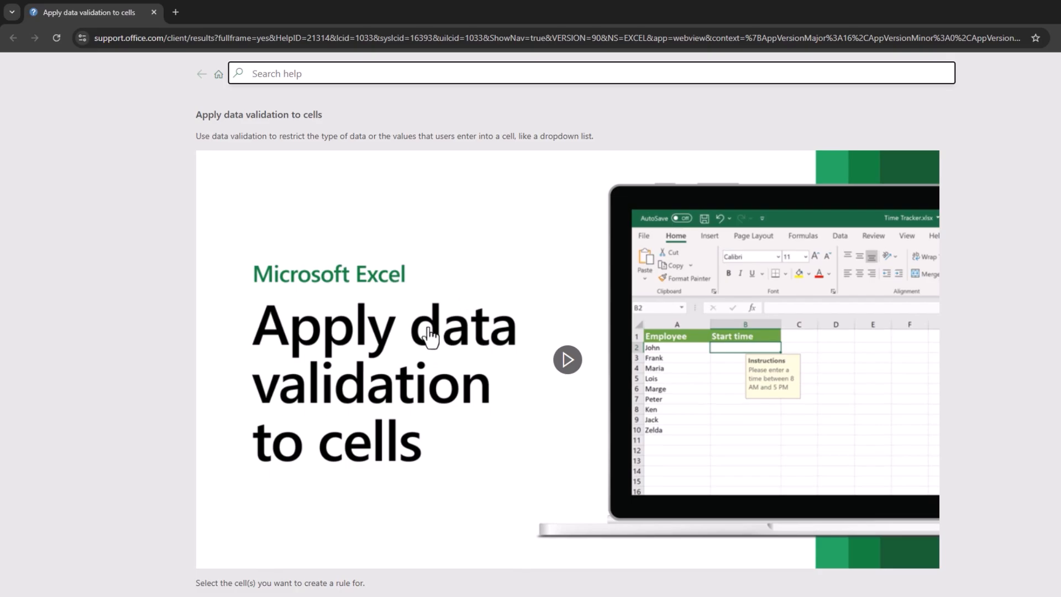
mouse_move(433, 350)
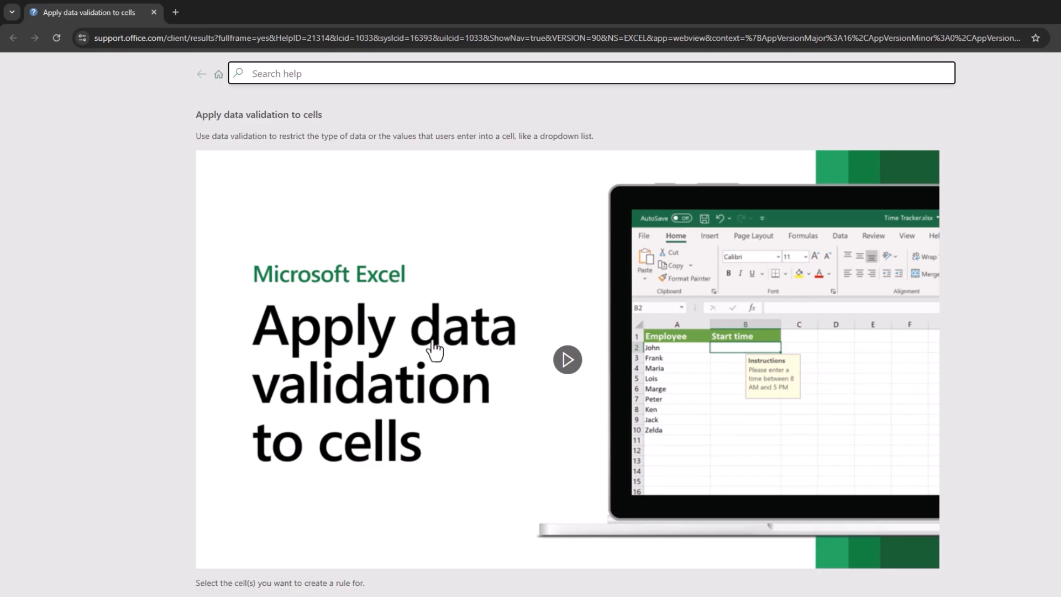
scroll("down", 3)
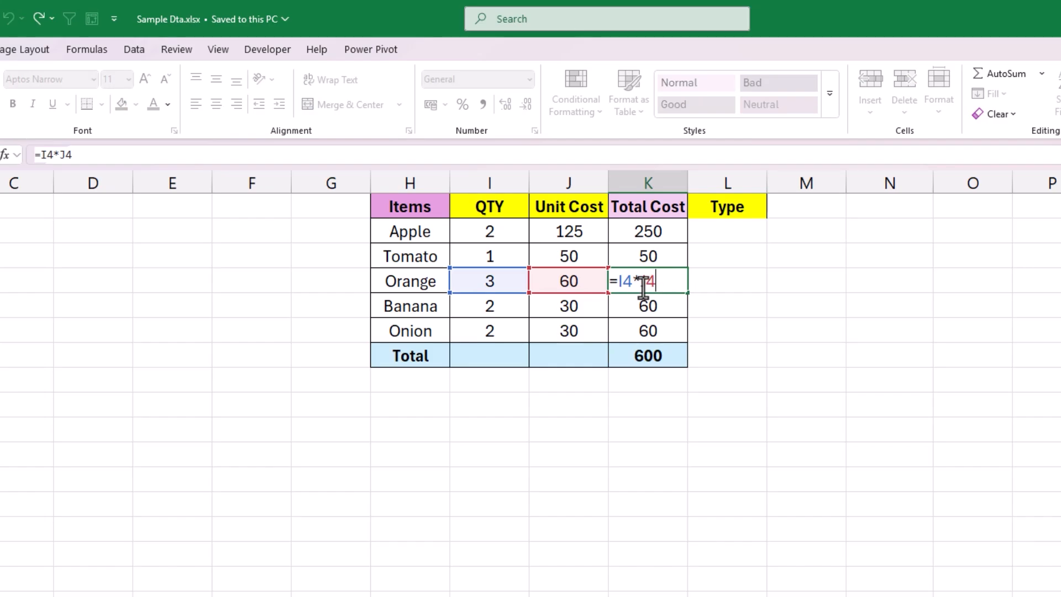
key("Return")
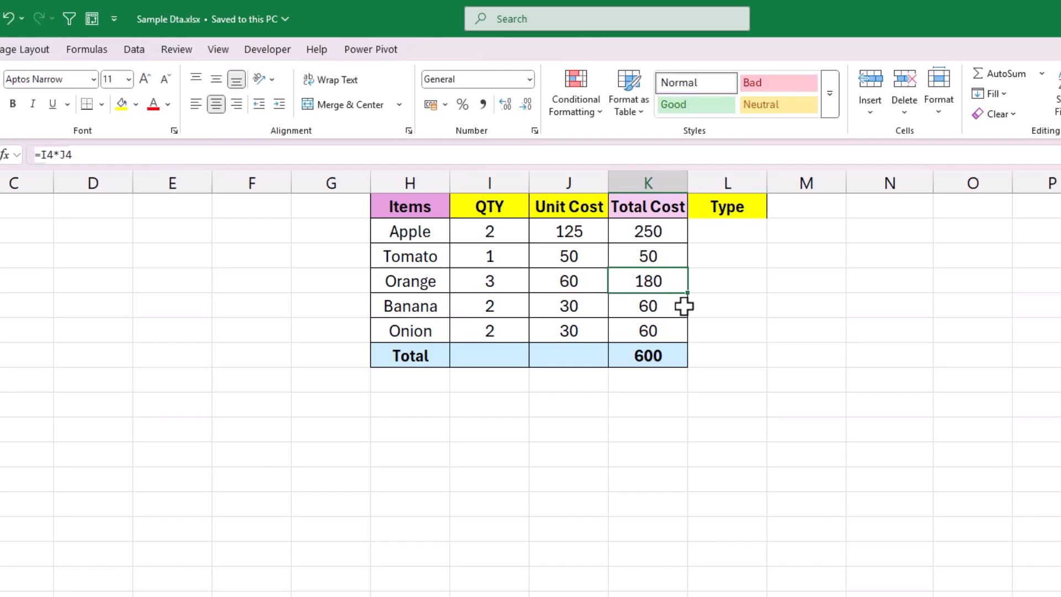
key("f2")
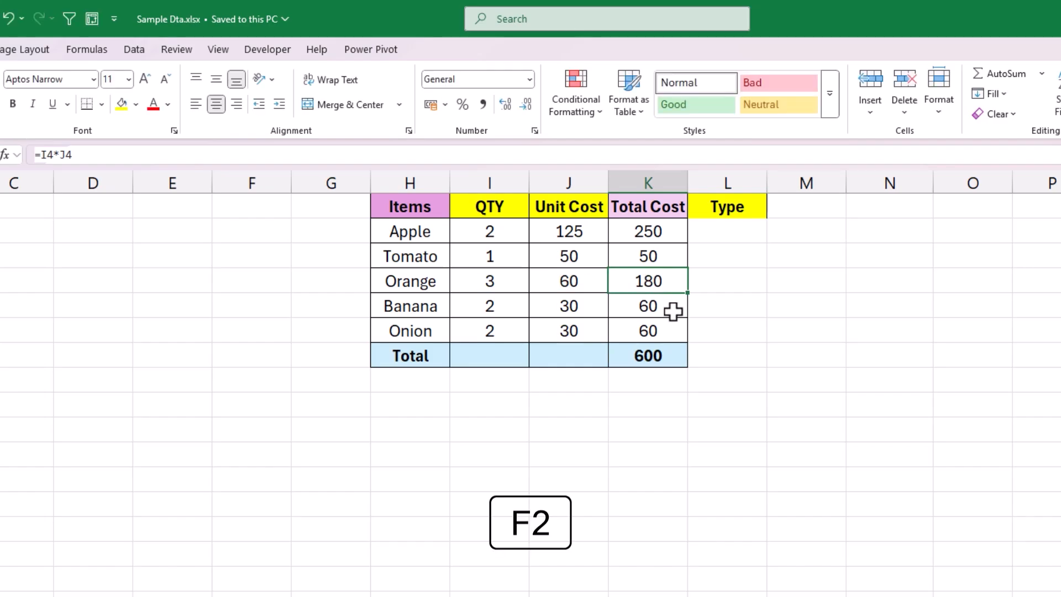
key("F2")
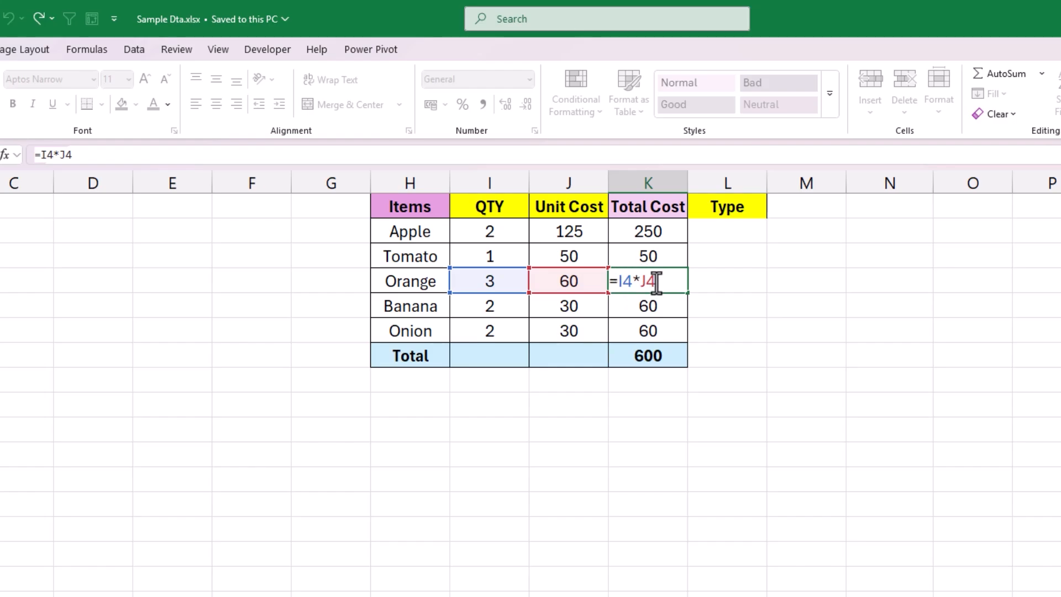
mouse_move(594, 301)
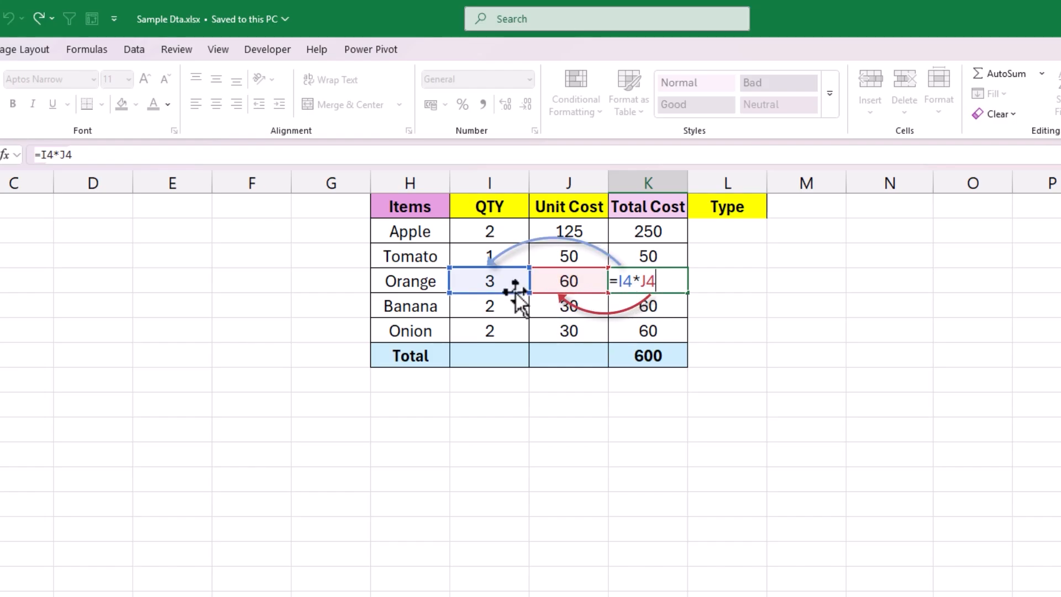
mouse_move(659, 284)
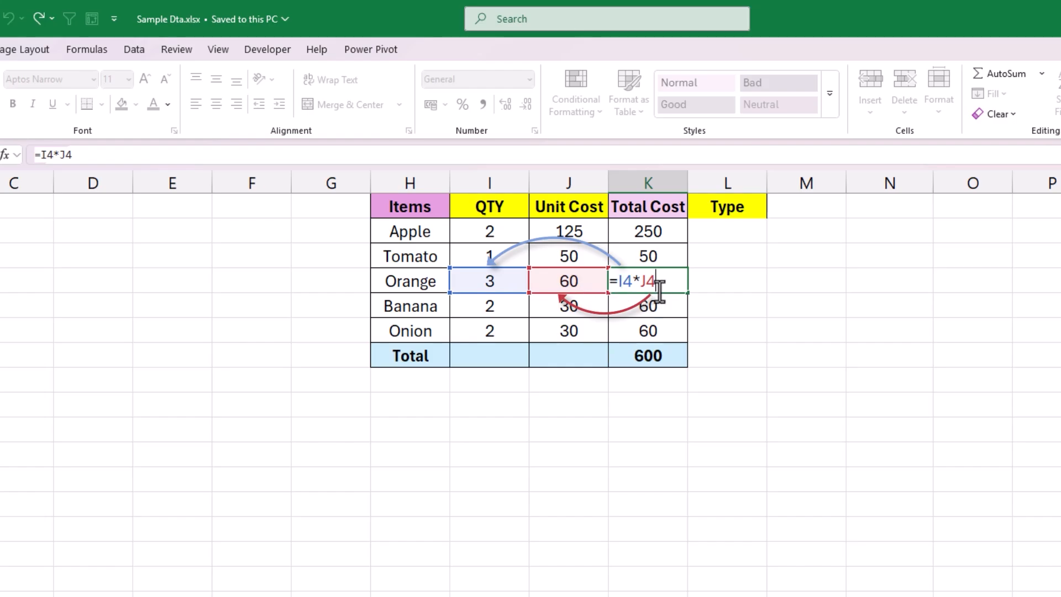
key("Return")
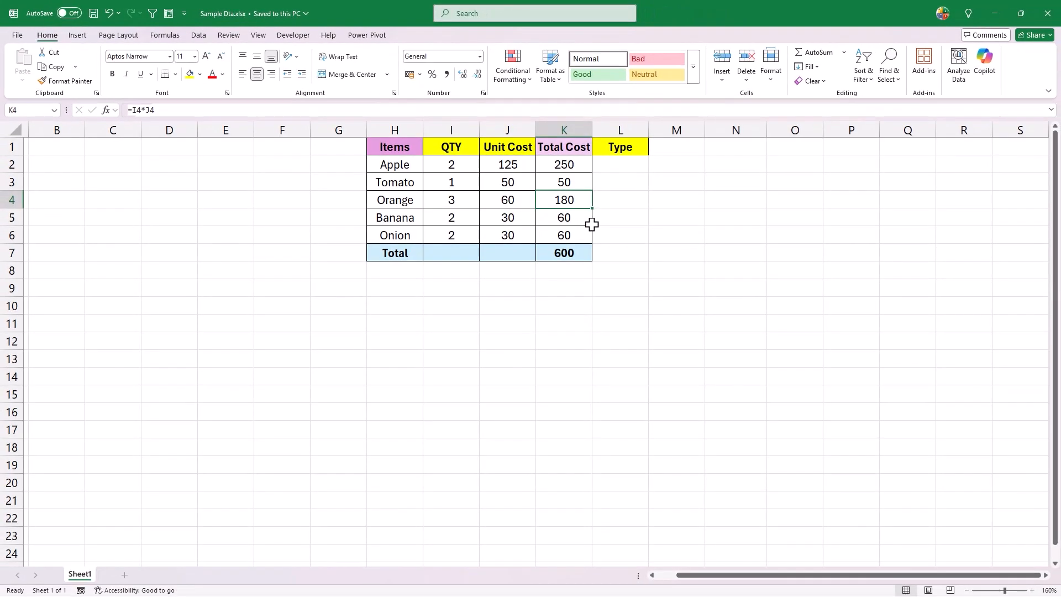
left_click(671, 288)
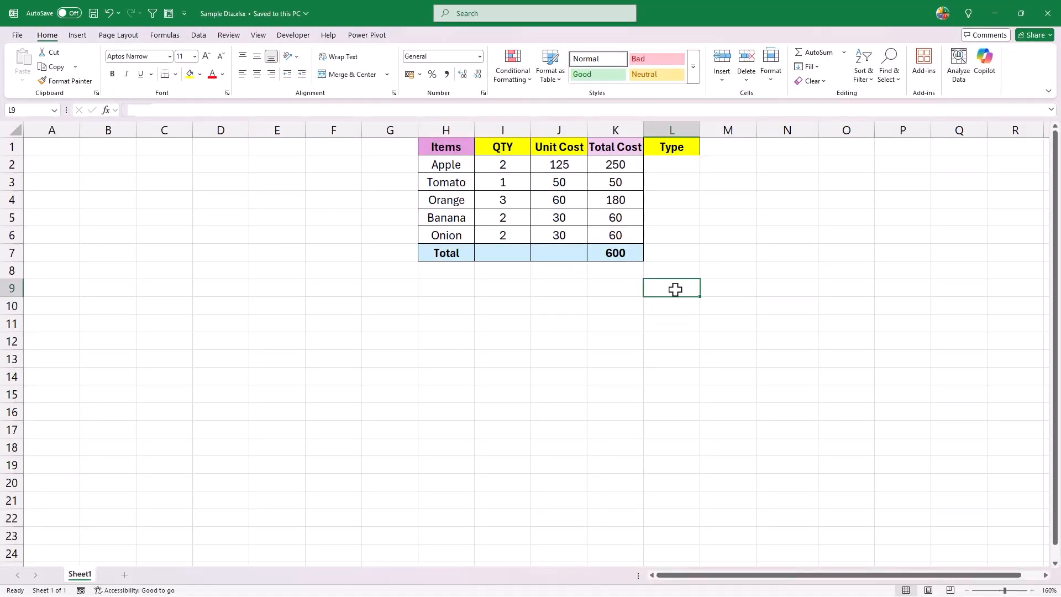
mouse_move(671, 294)
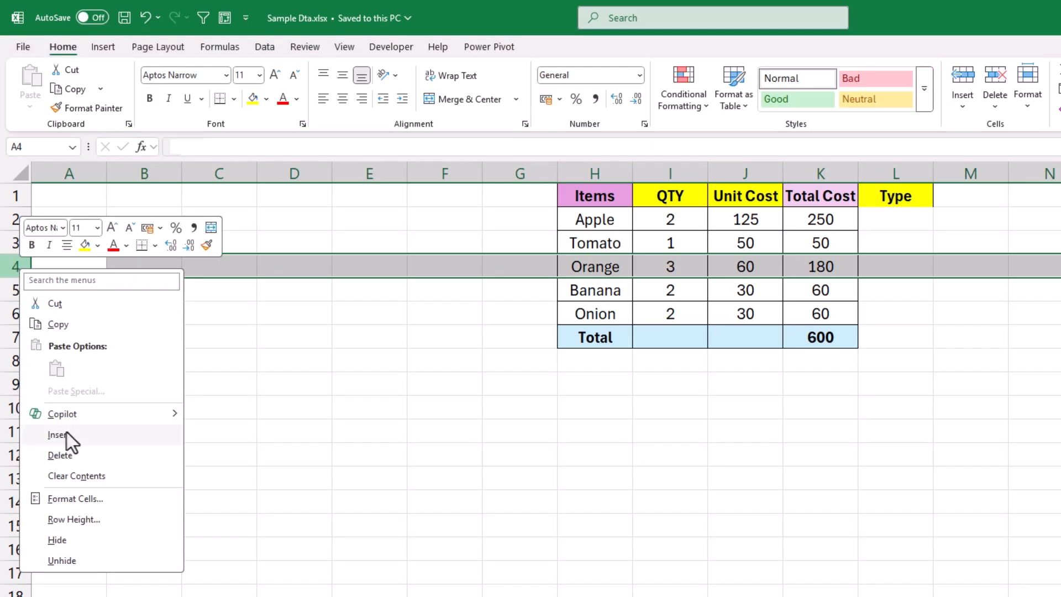
- Insert a blank row above Orange, then repeat the insertion with F4
left_click(58, 435)
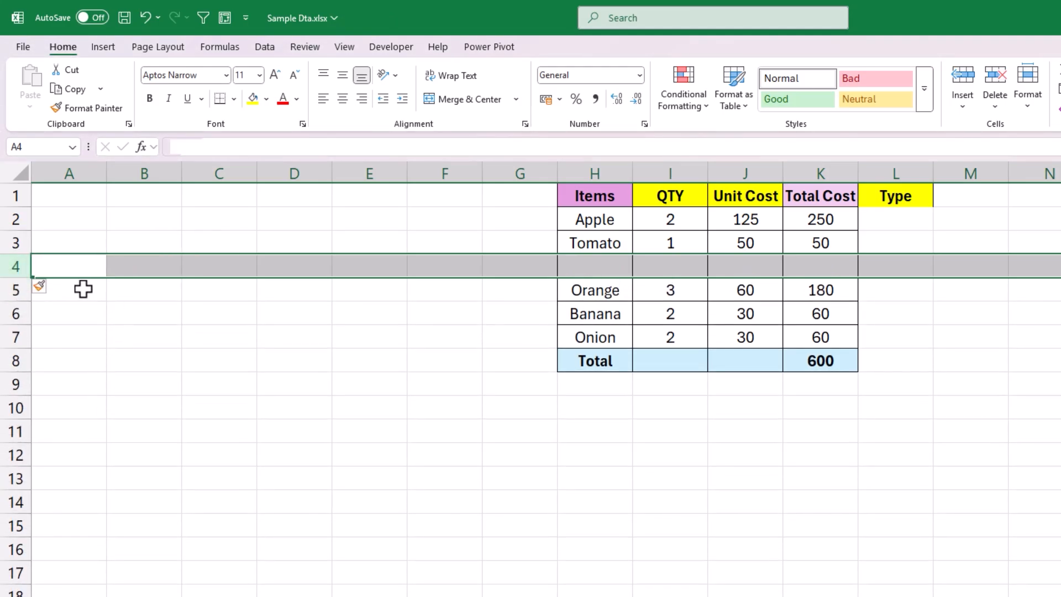
mouse_move(399, 305)
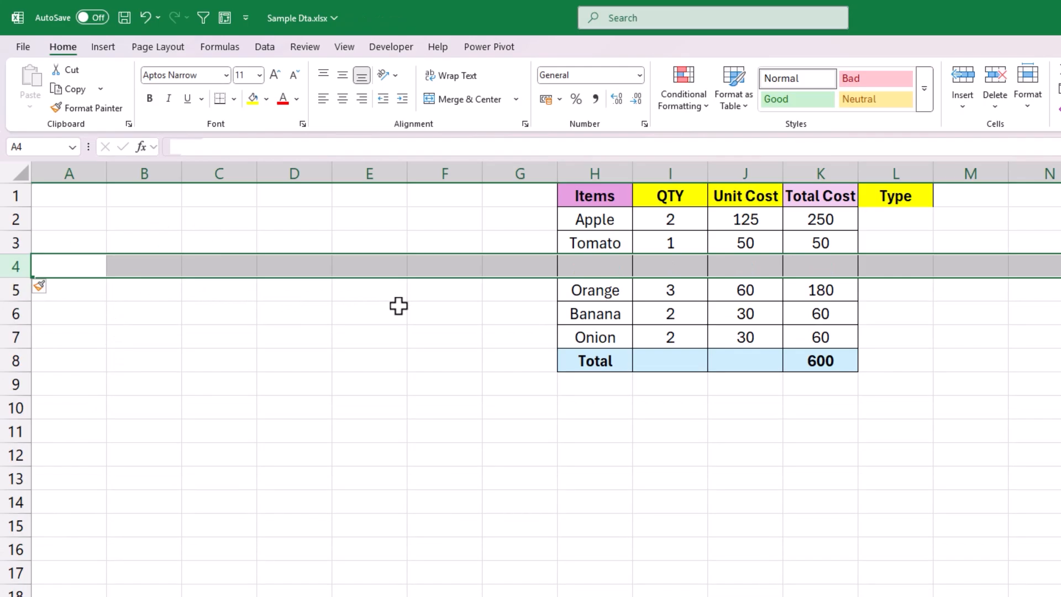
key("F4")
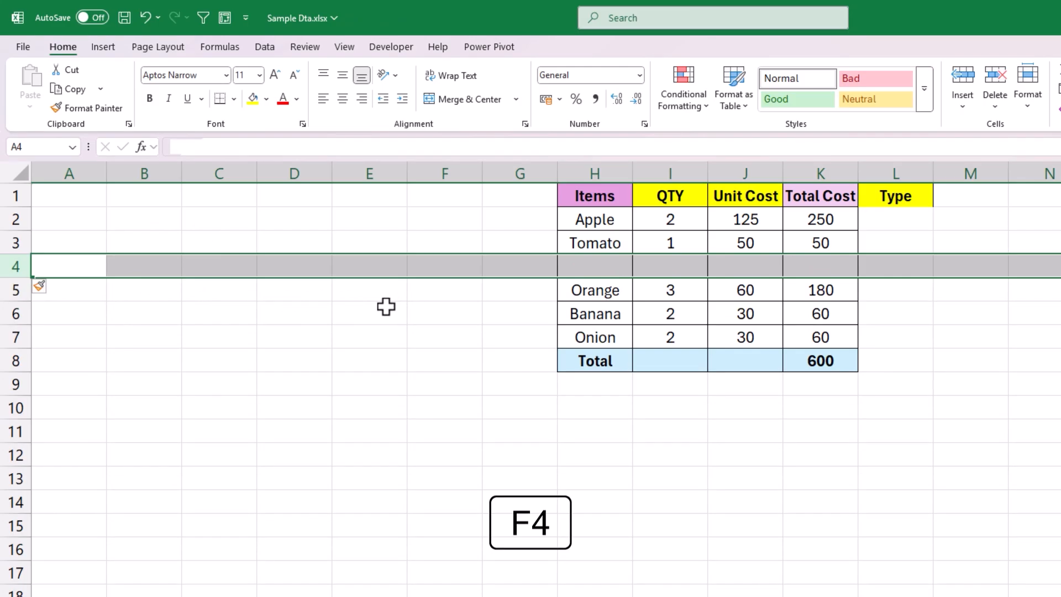
key("F4")
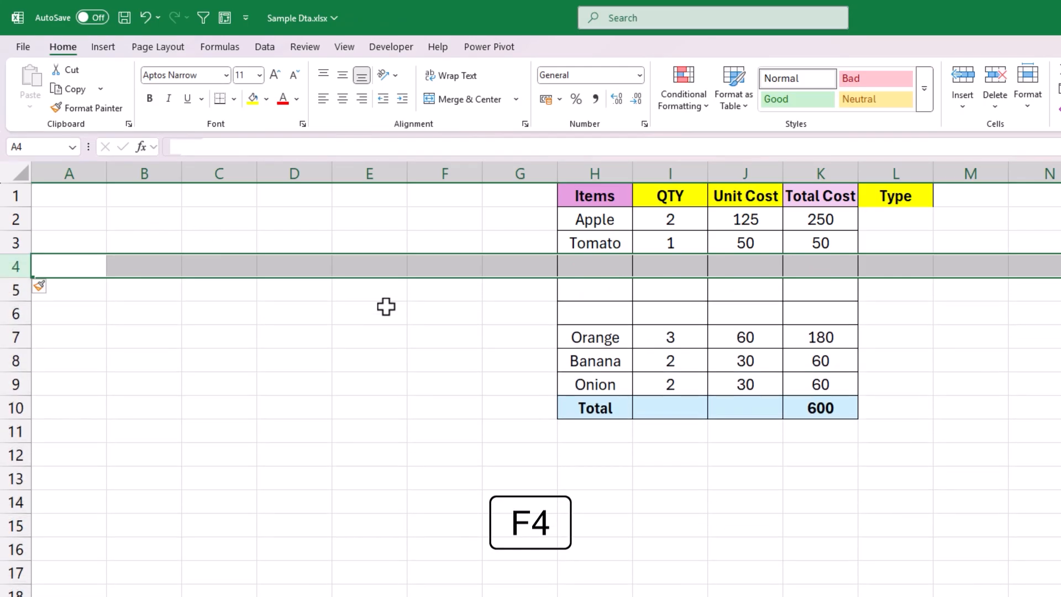
key("F4")
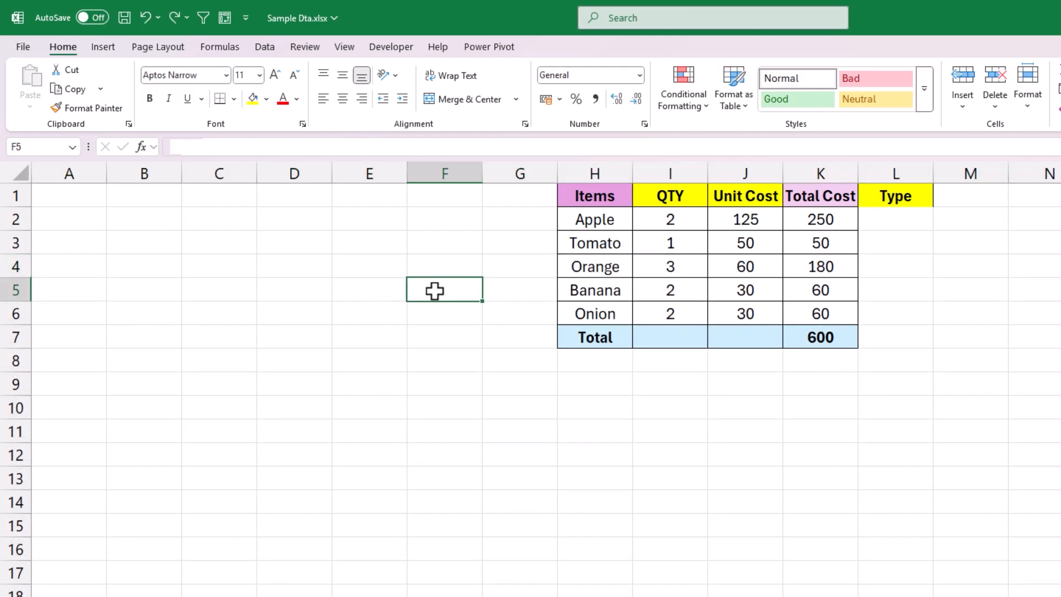
mouse_move(502, 287)
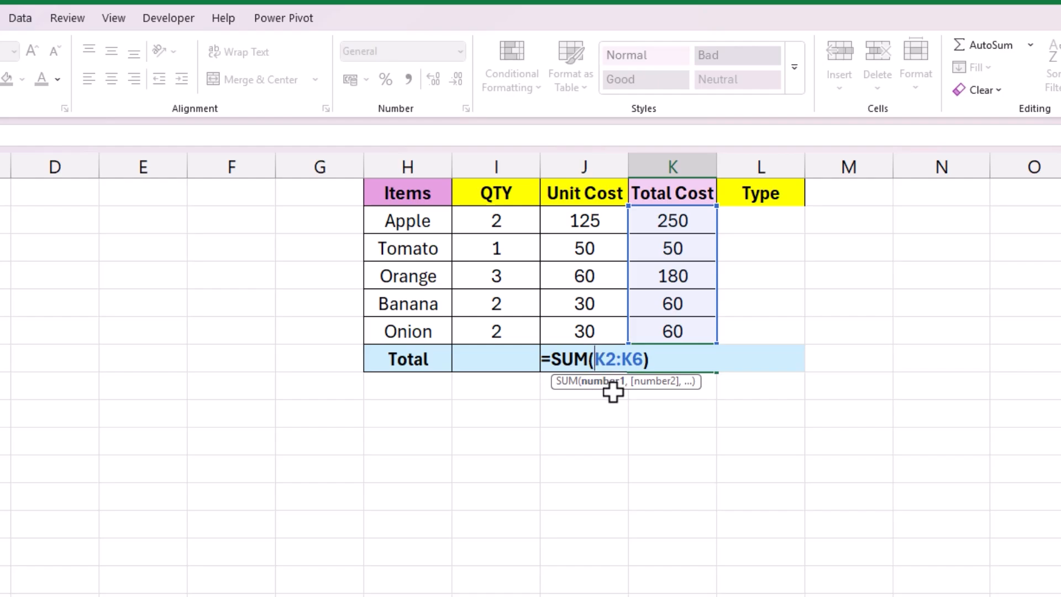
- Target the K2 reference inside the Total formula =SUM(K2:K6)
key("f4")
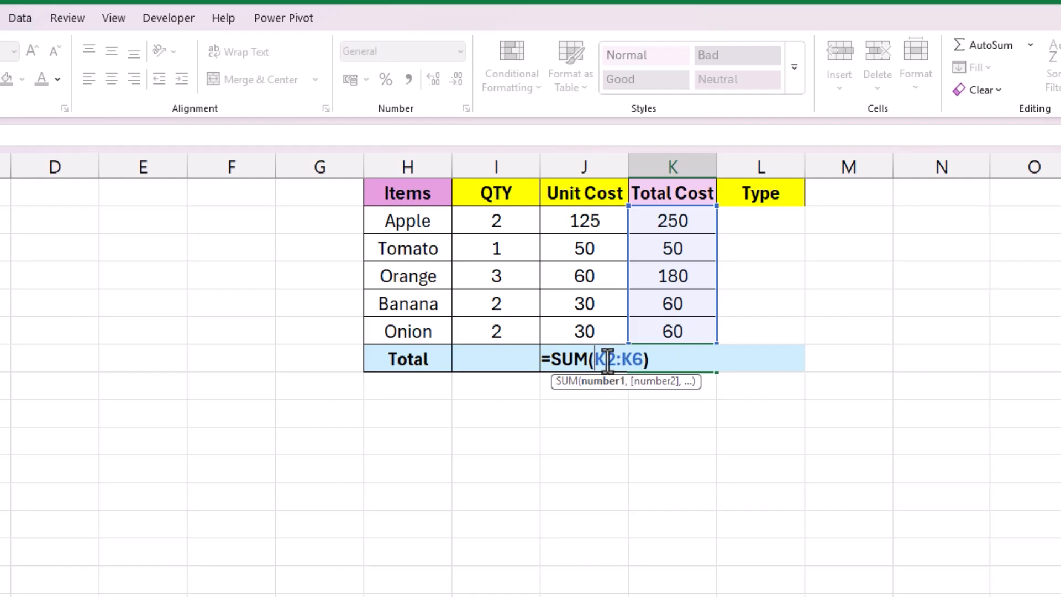
mouse_move(607, 389)
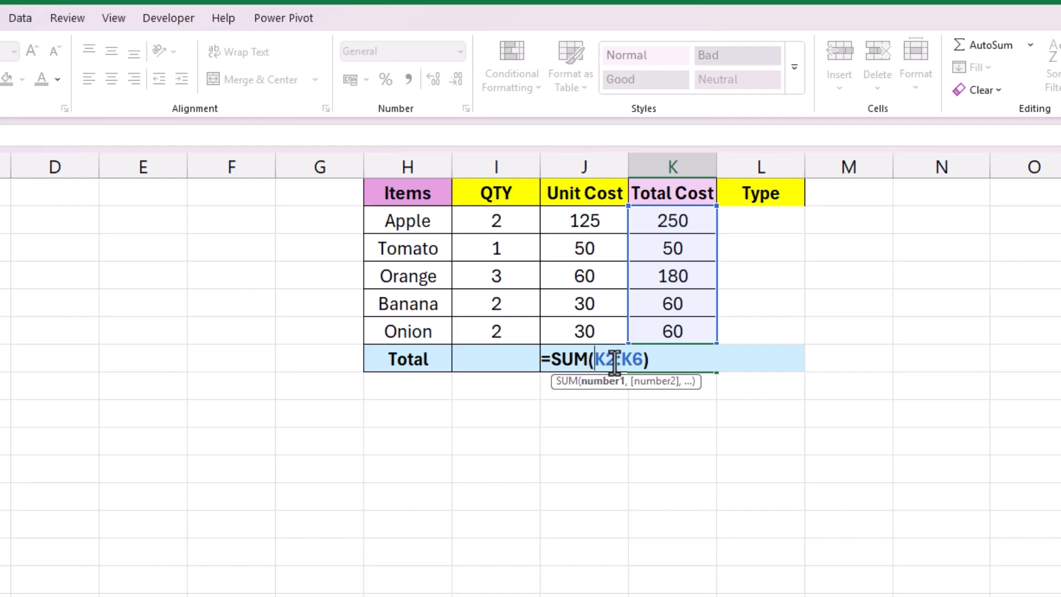
mouse_move(604, 396)
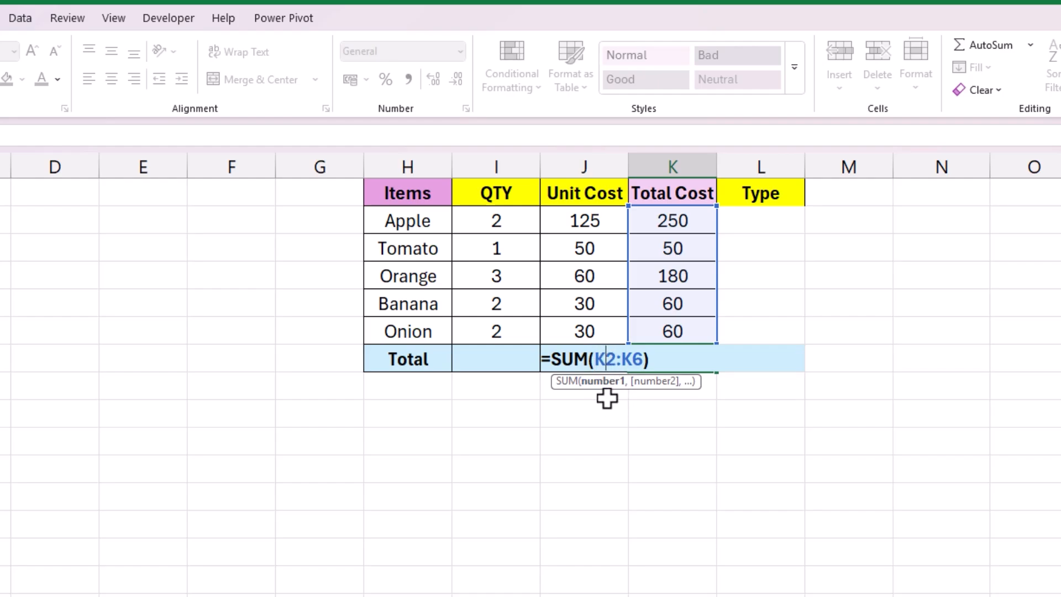
- Cycle K2 through absolute, row-locked, column-locked and relative forms, ending with the total at 600
key("F4")
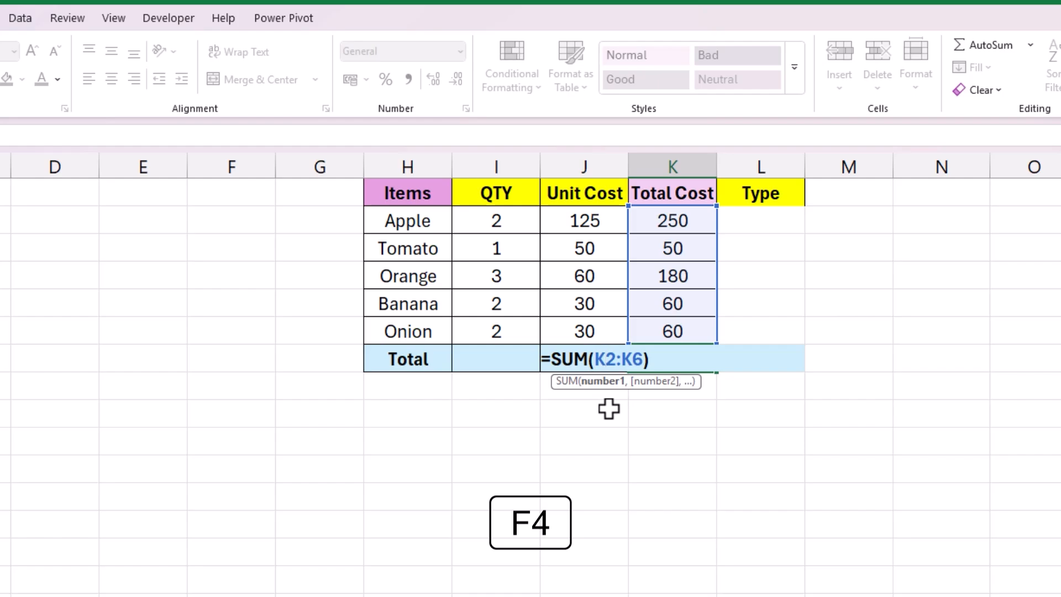
key("F4")
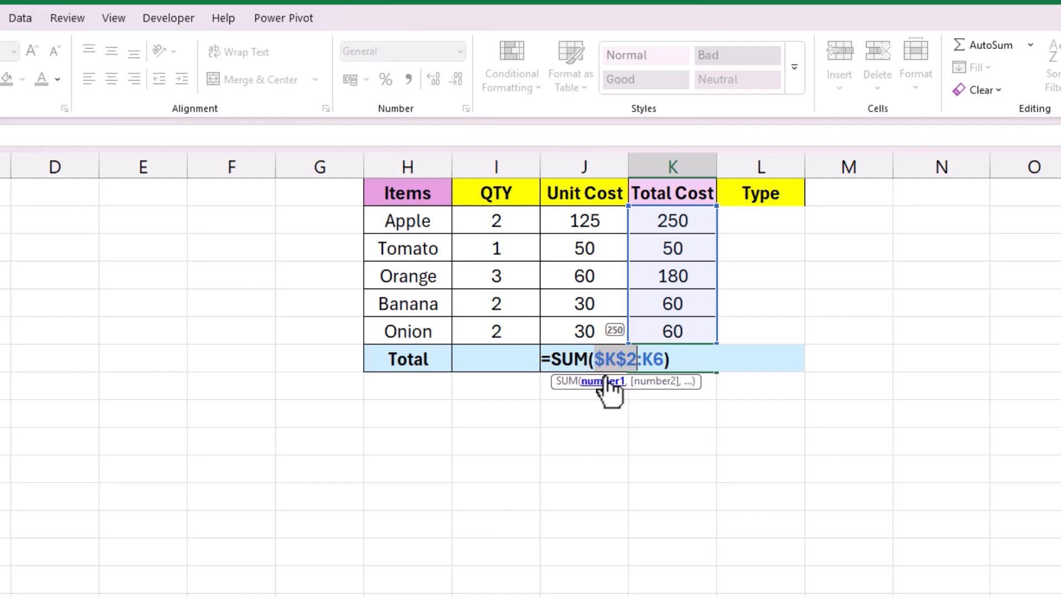
mouse_move(623, 396)
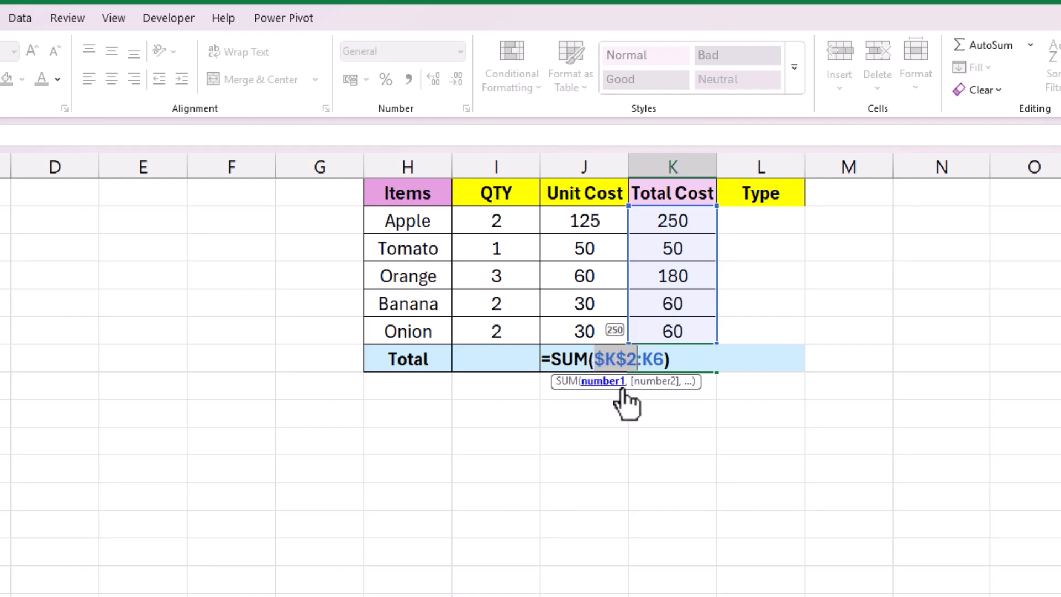
key("F4")
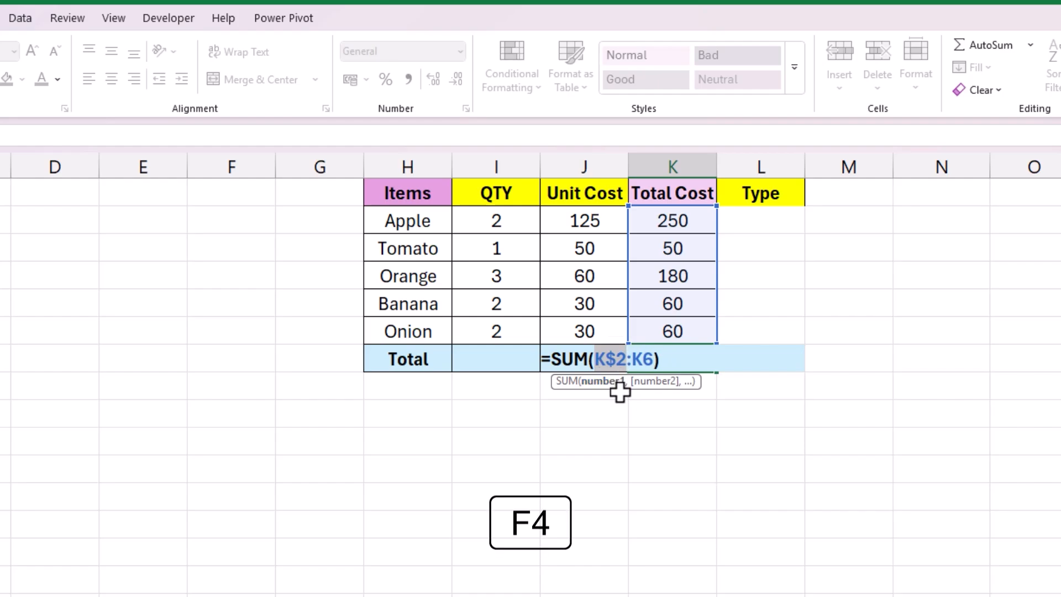
key("f4")
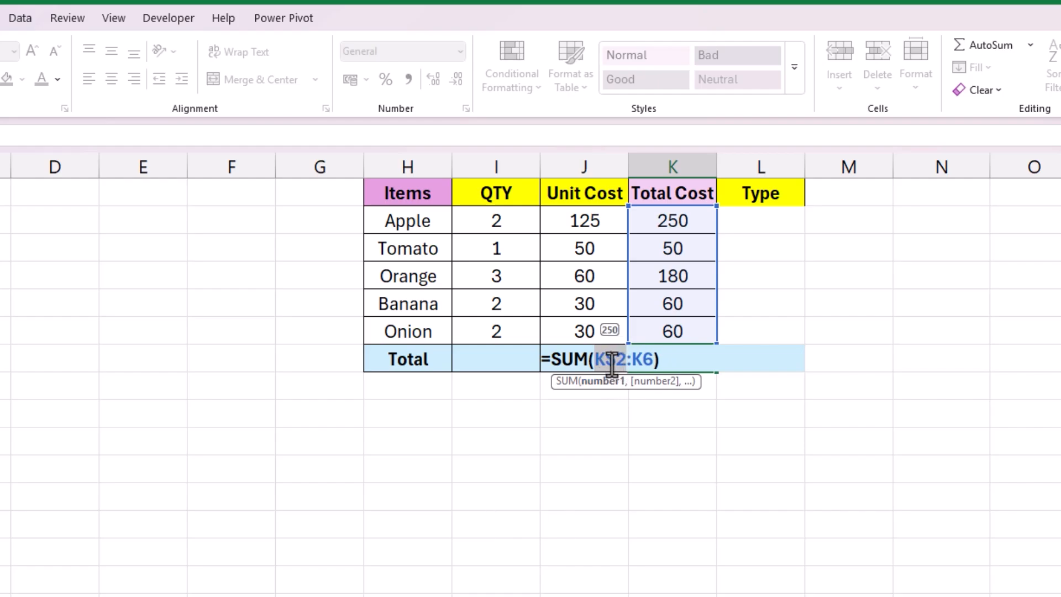
key("F4")
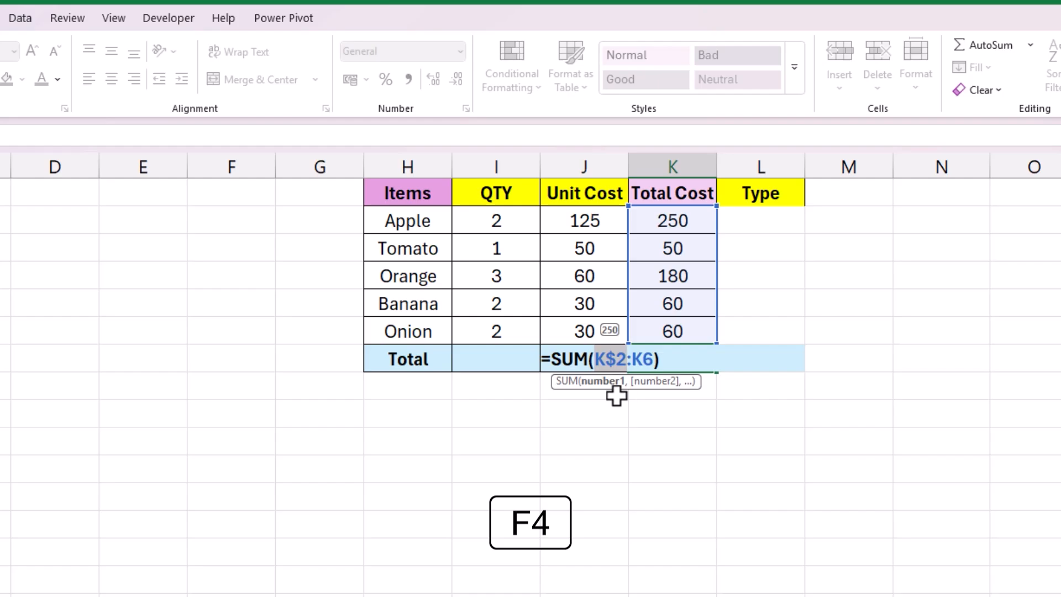
key("f4")
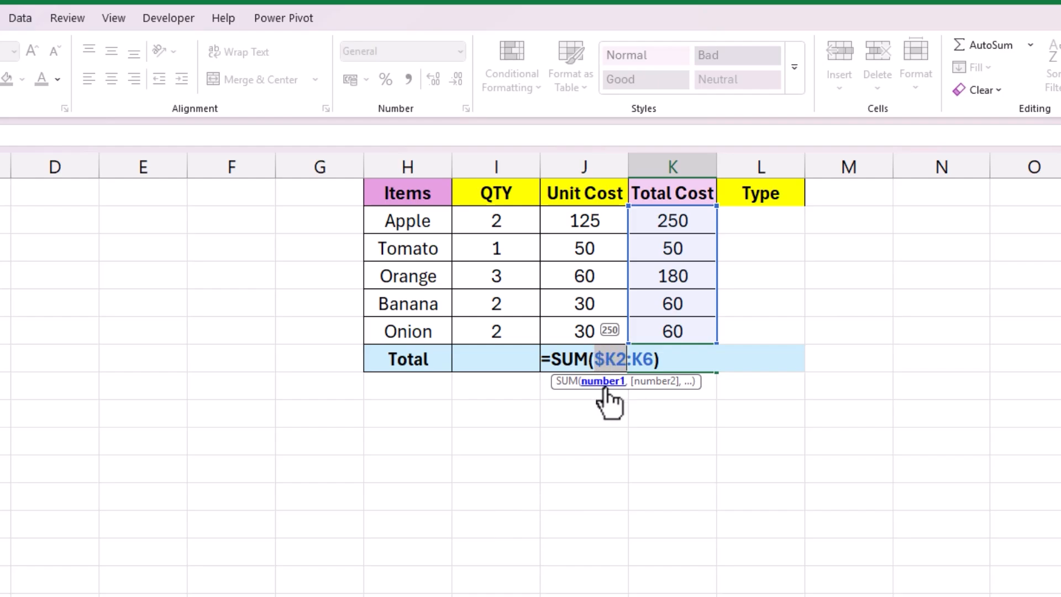
key("f4")
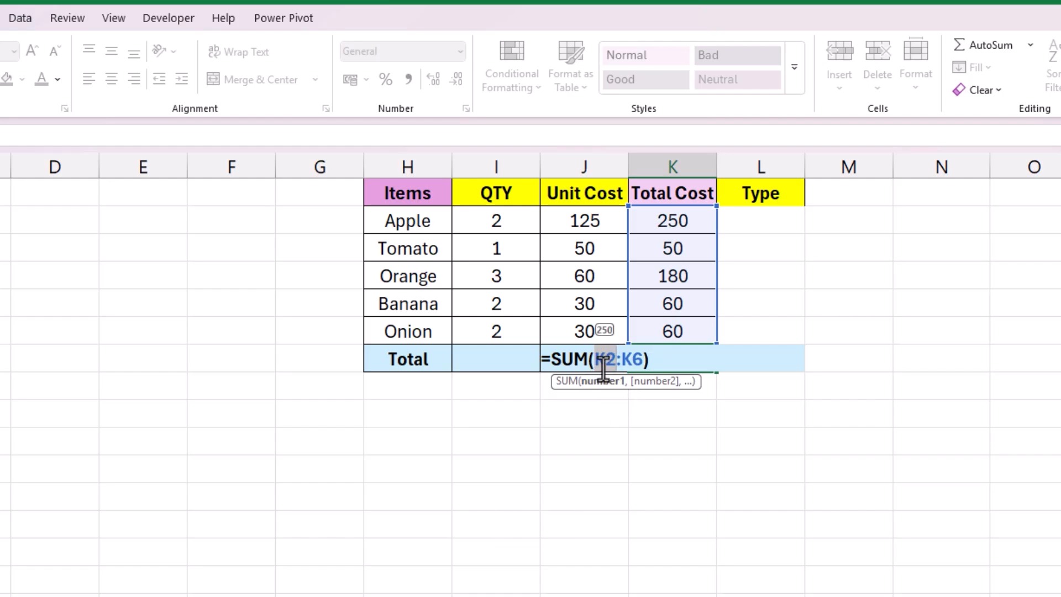
key("F4")
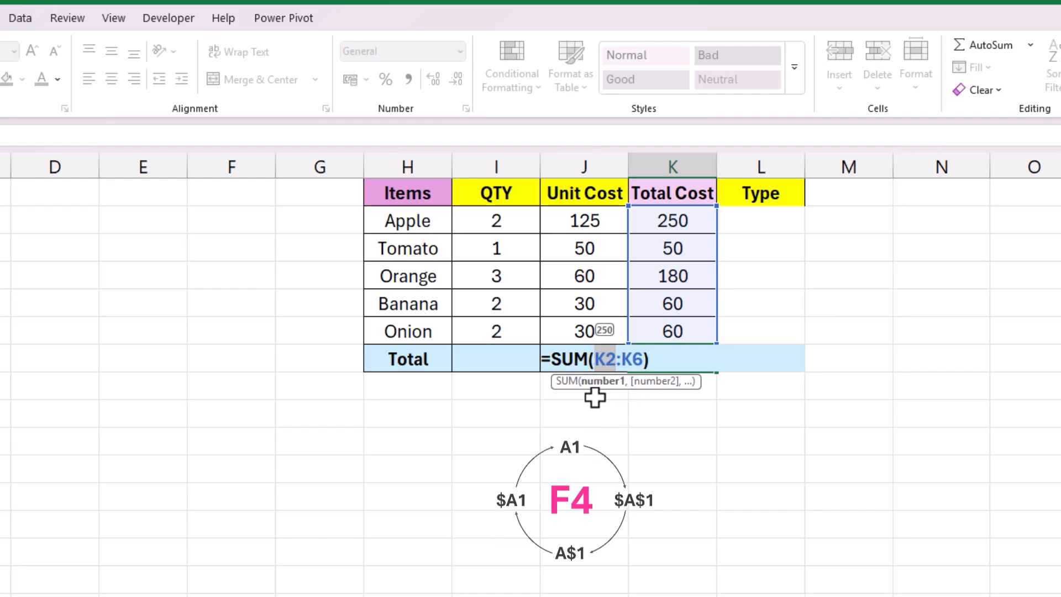
mouse_move(595, 406)
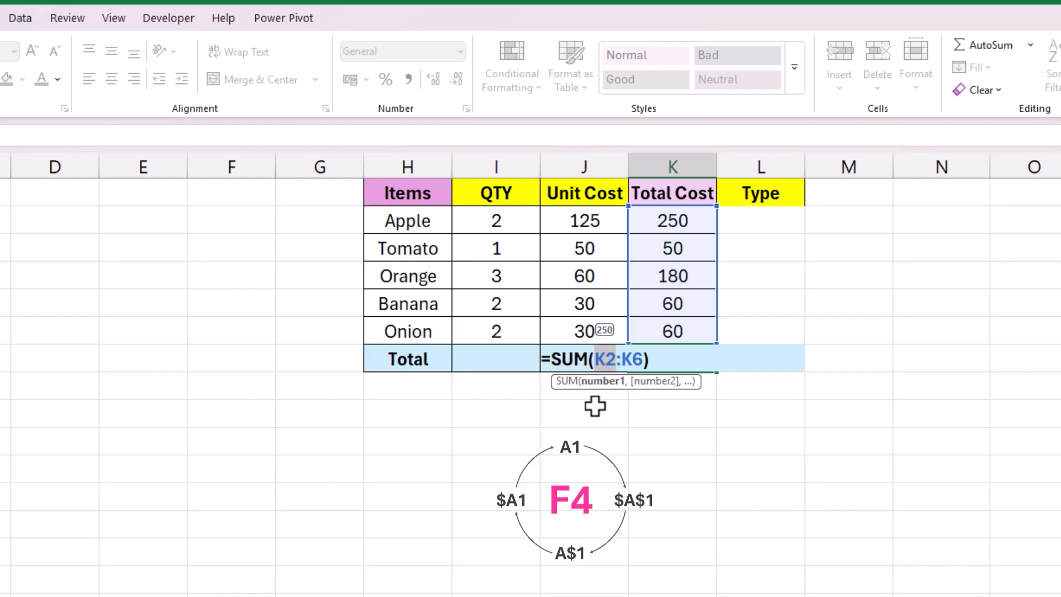
key("F4")
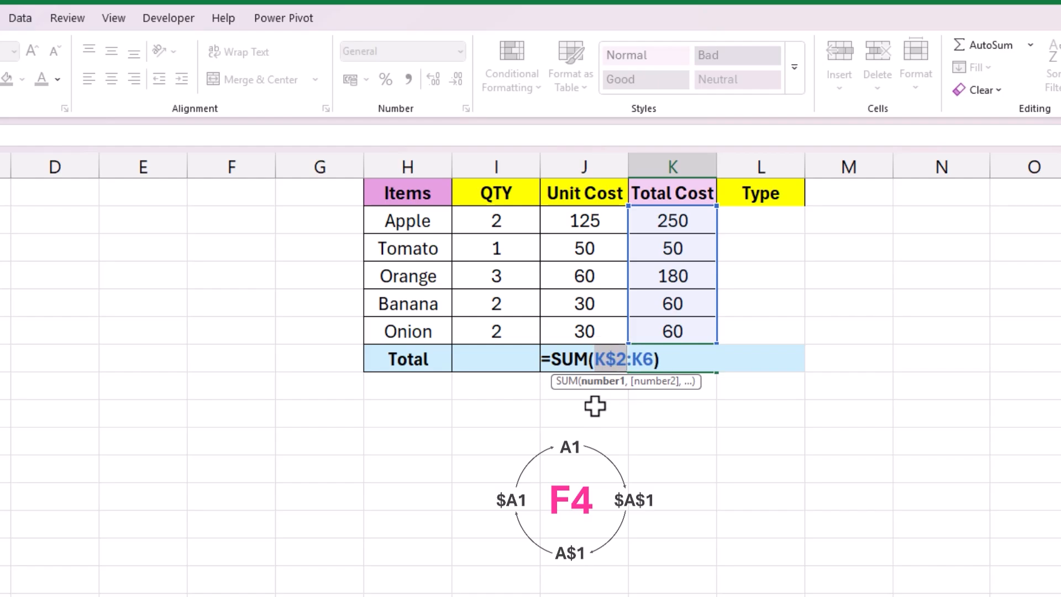
key("F4")
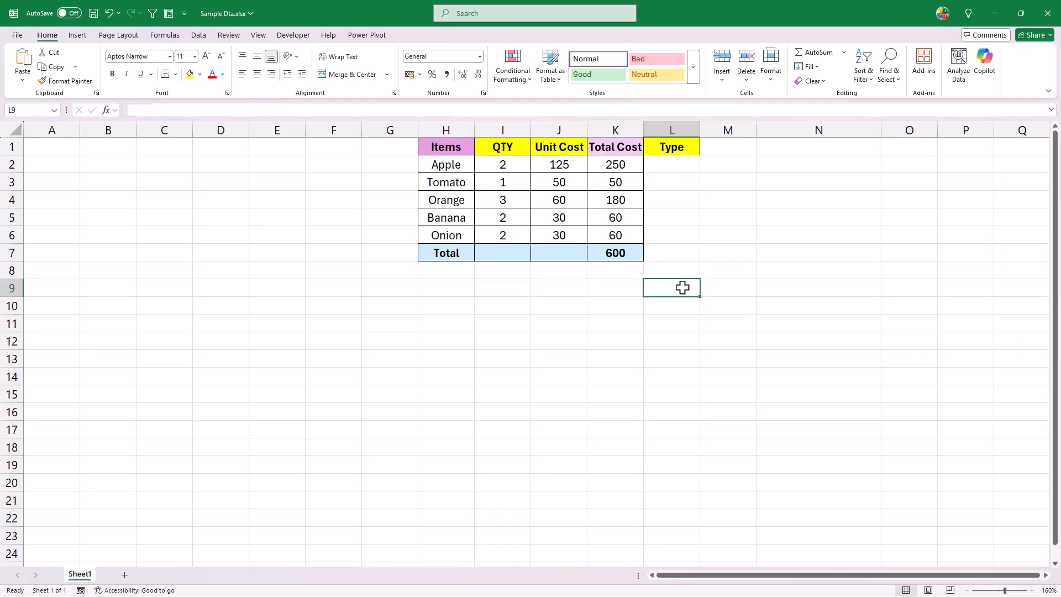
mouse_move(677, 281)
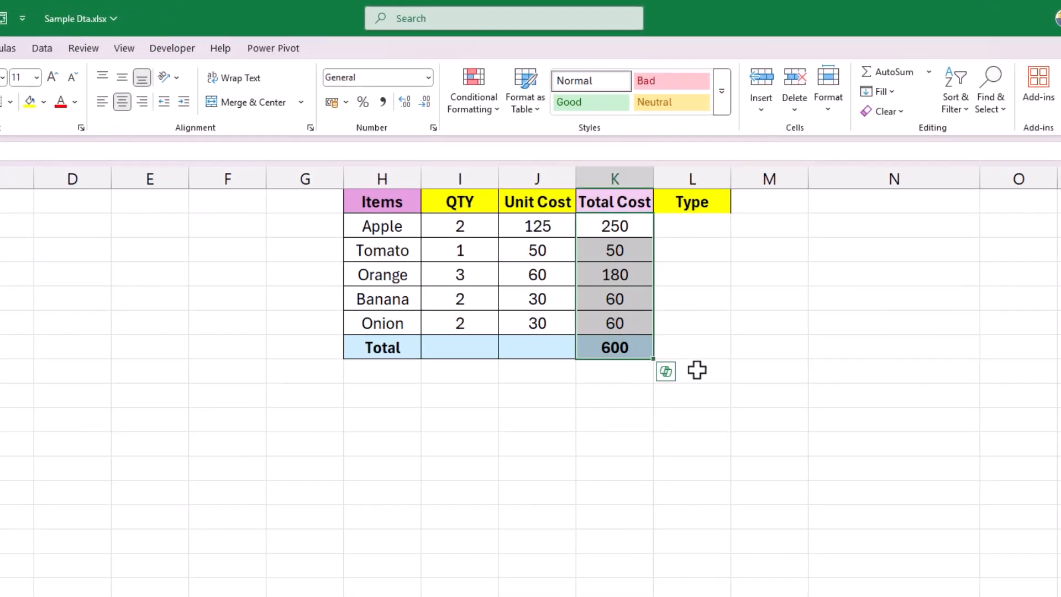
left_click(691, 371)
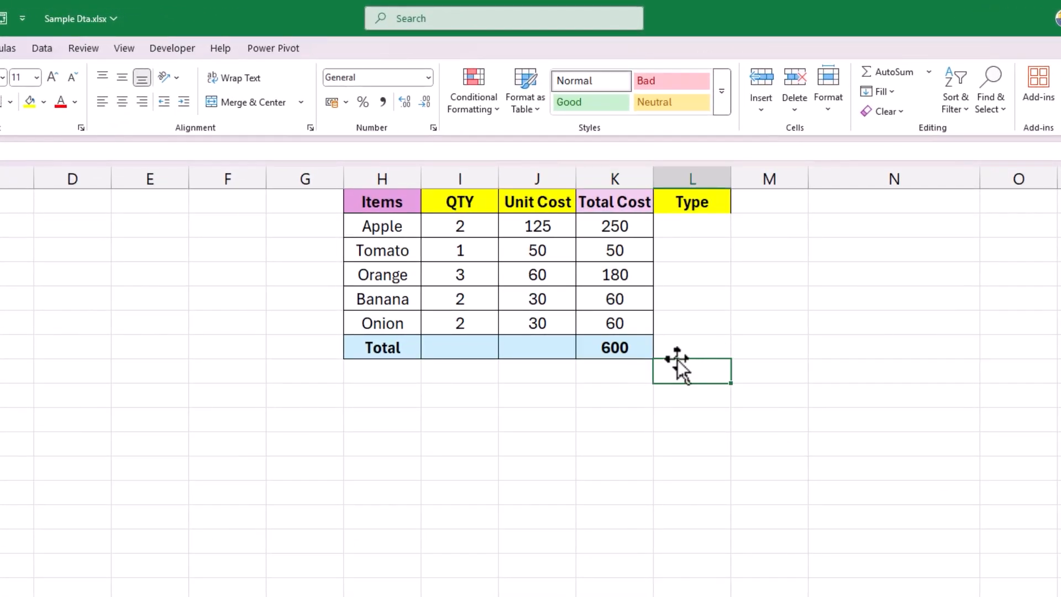
left_click(453, 443)
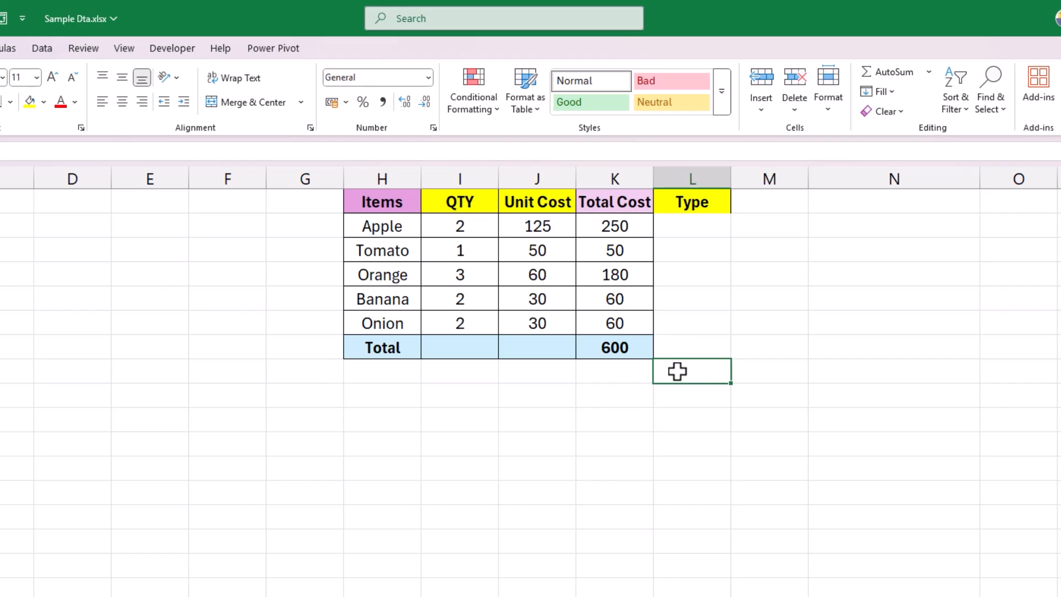
- Enter =NOW() in cell N7 beside the Total row
left_click(893, 346)
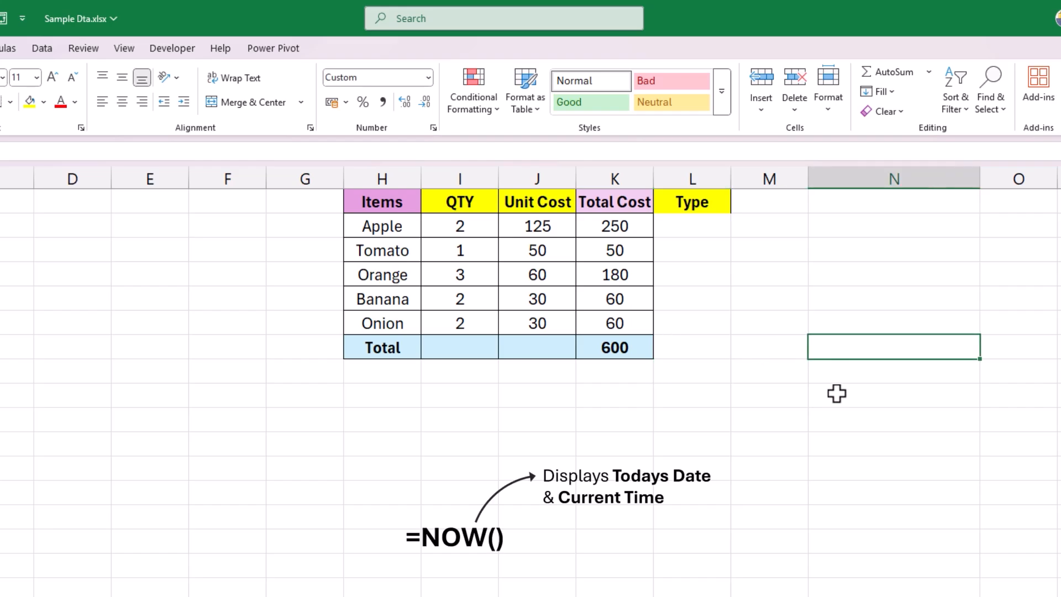
type("=now(")
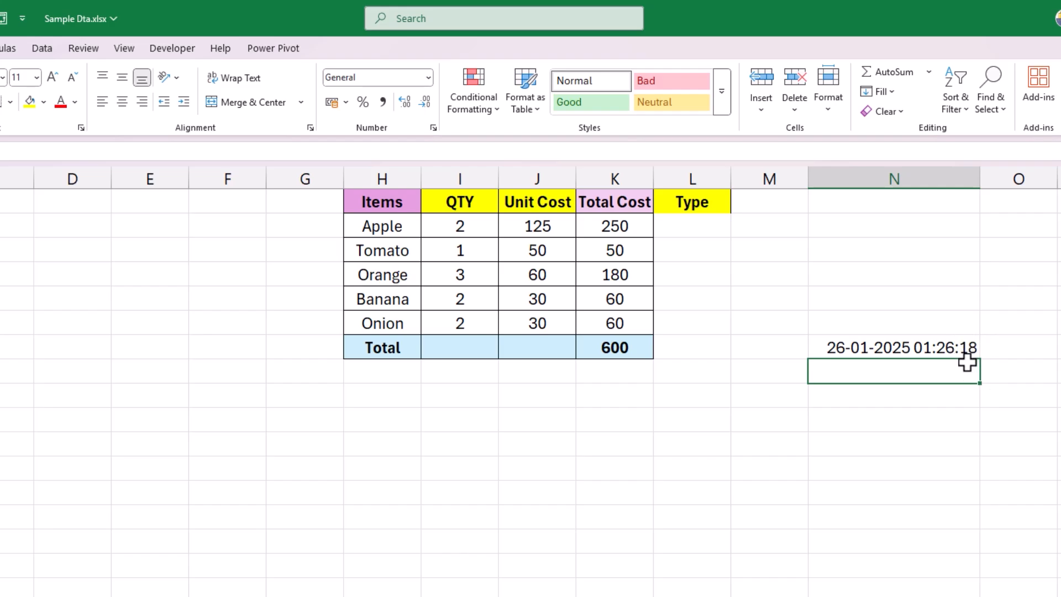
mouse_move(966, 339)
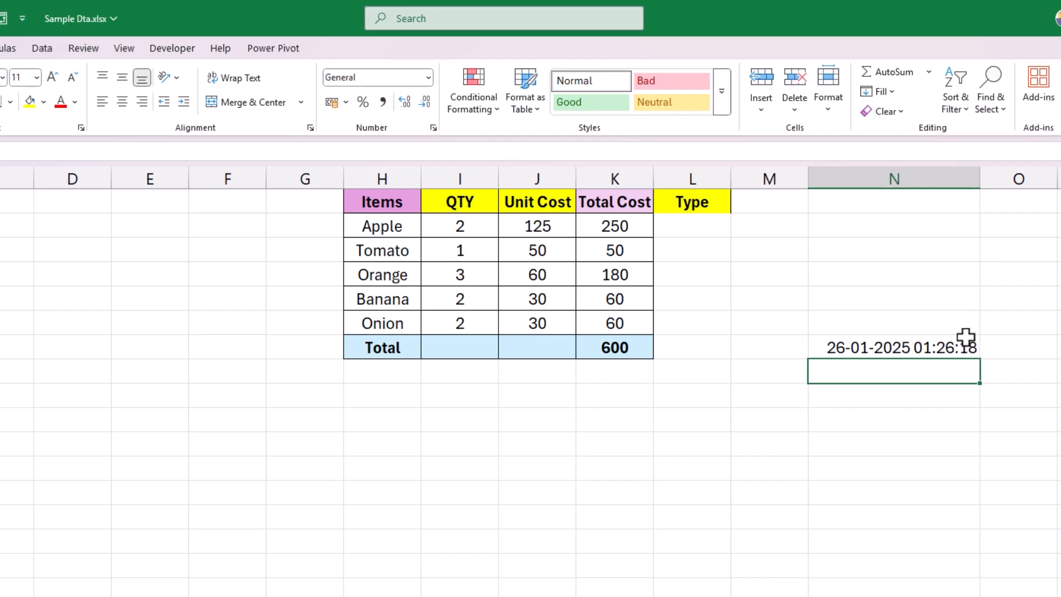
mouse_move(886, 369)
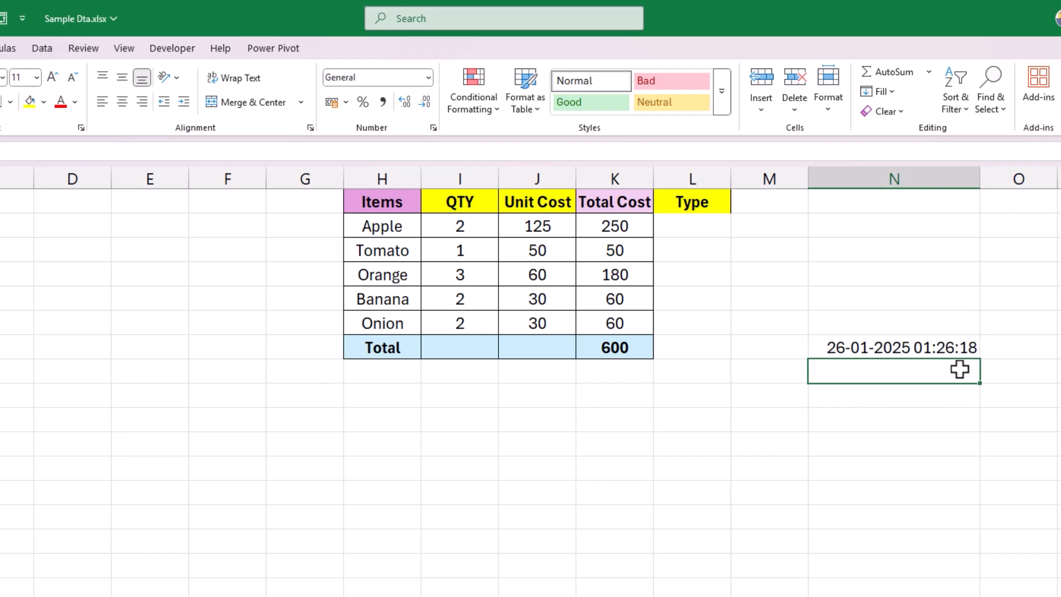
mouse_move(966, 365)
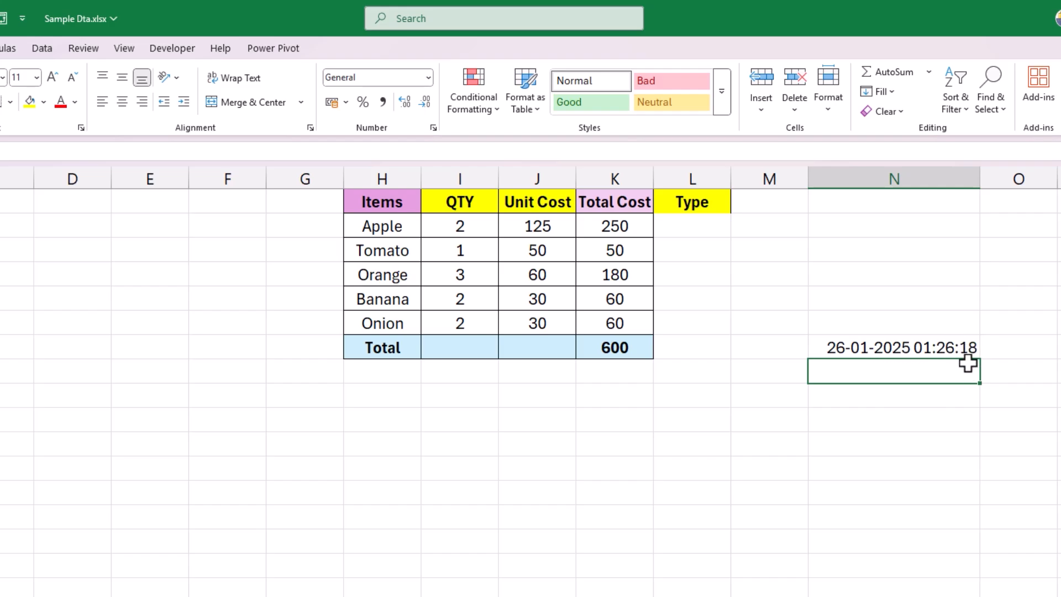
mouse_move(962, 371)
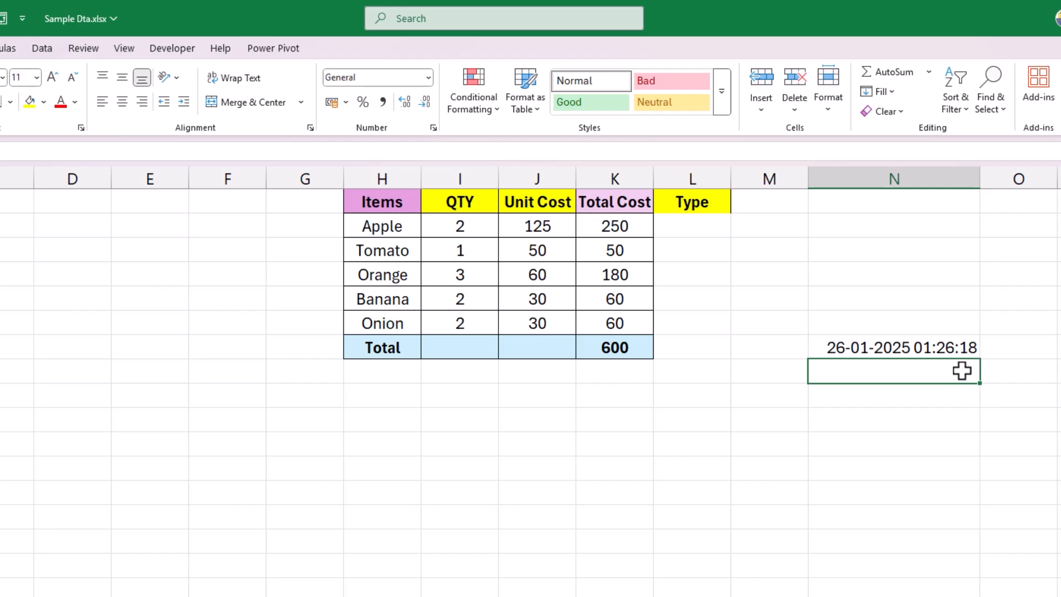
- Recalculate five times with F9 so the timestamp refreshes to 01:26:46
key("F9")
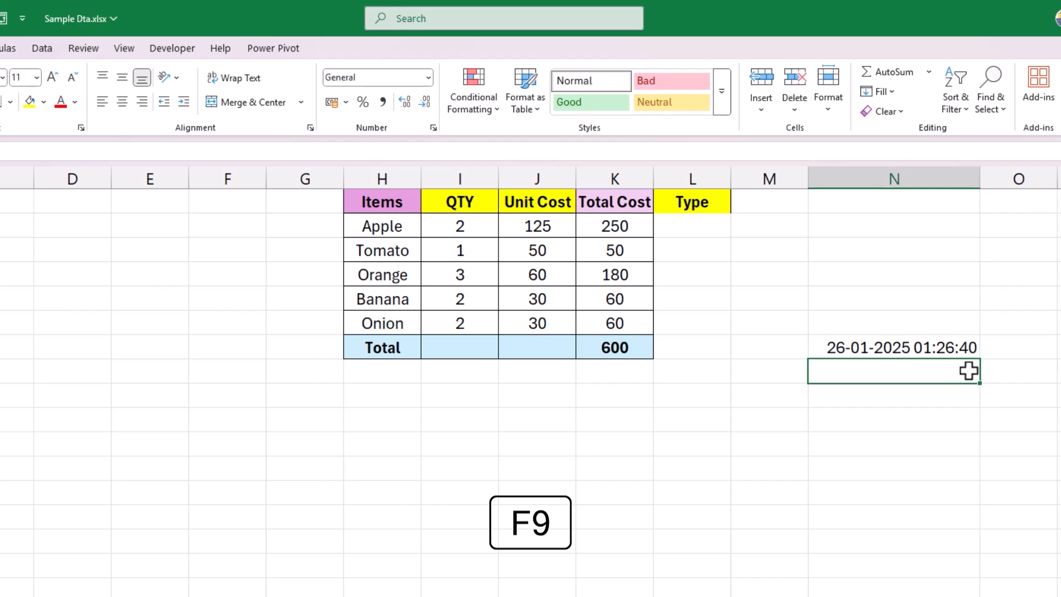
key("f9")
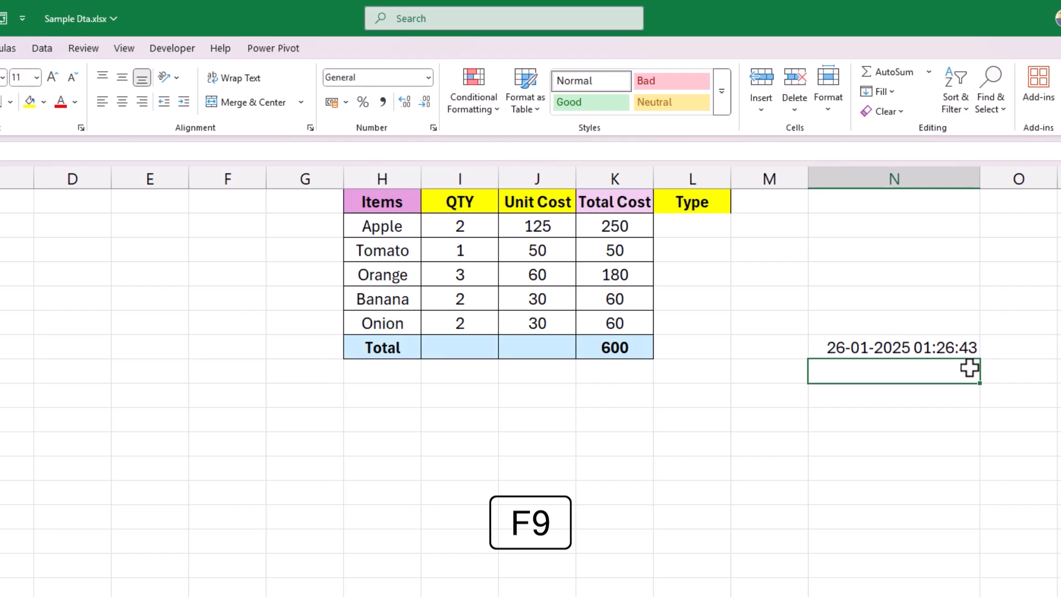
key("f9")
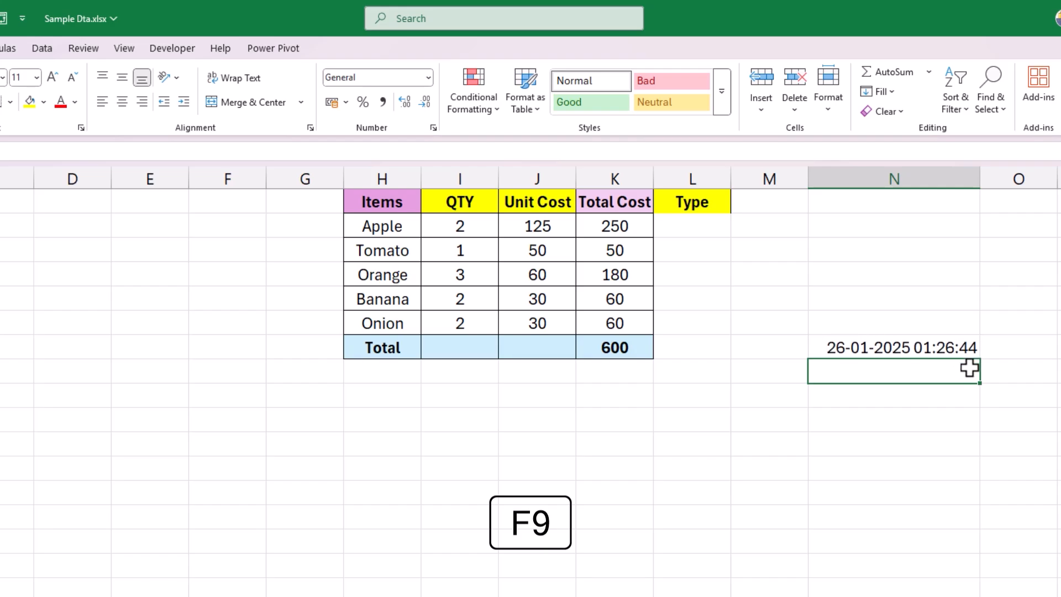
key("F9")
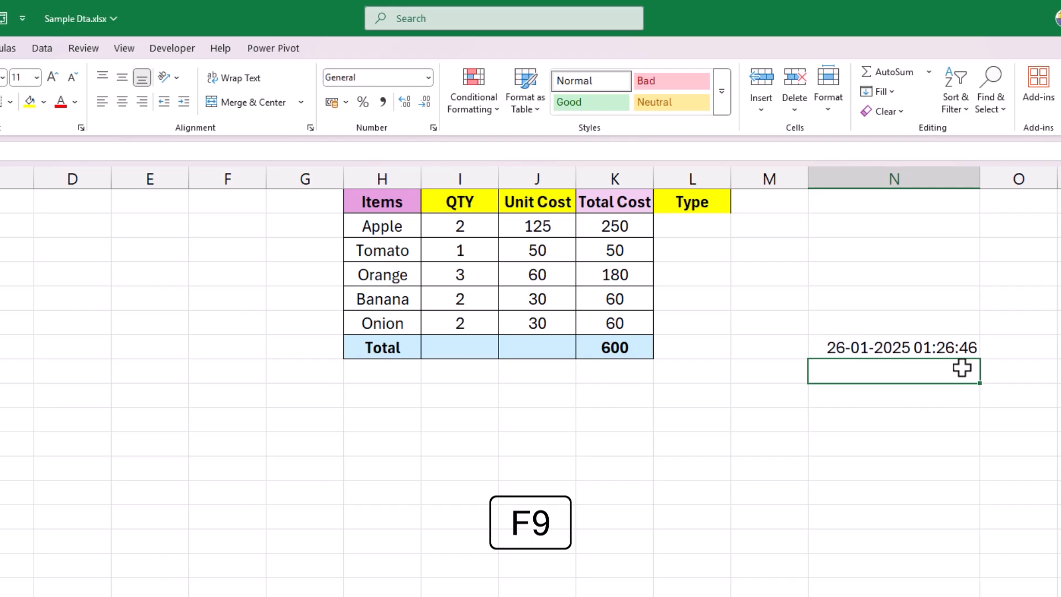
key("F9")
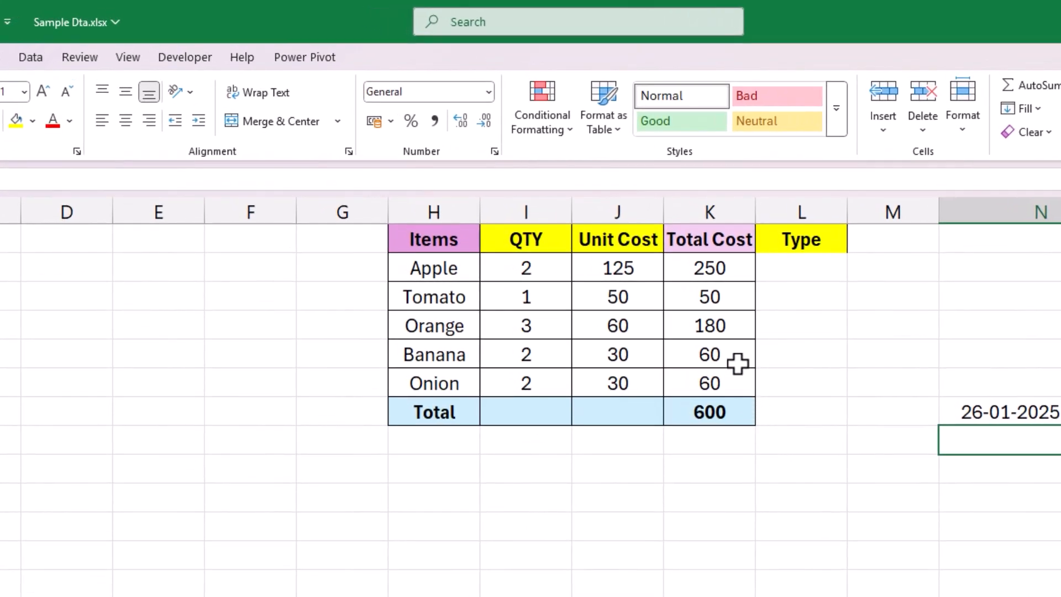
mouse_move(738, 332)
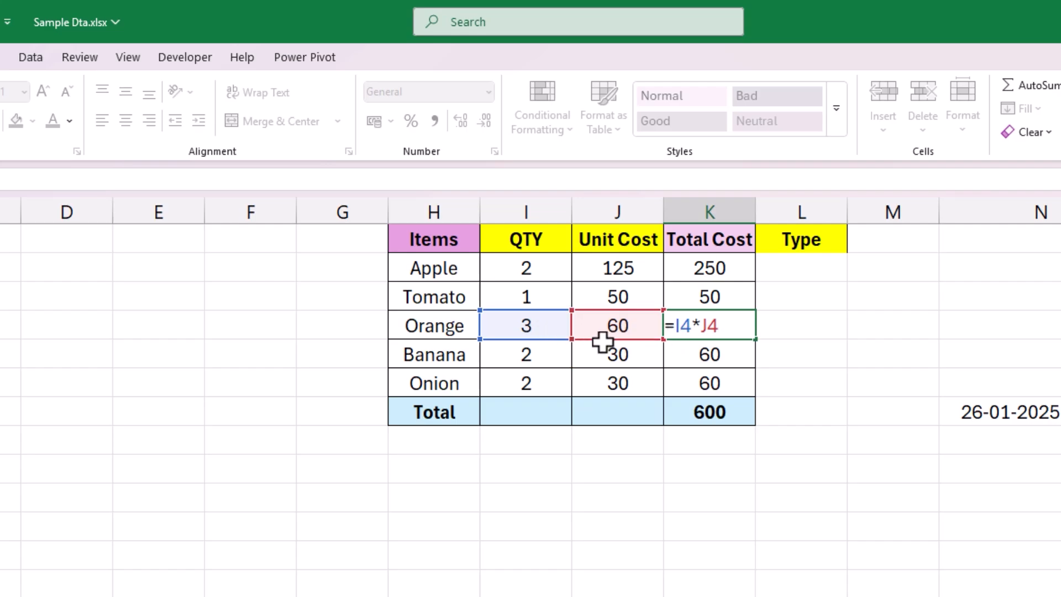
mouse_move(643, 352)
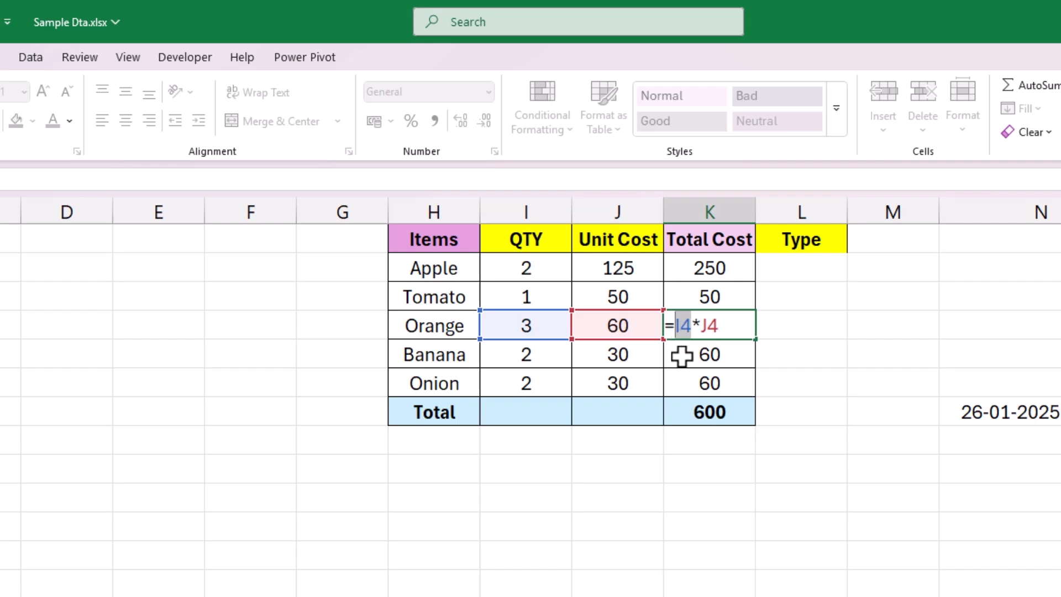
- Recalculate while the =SUM(K2:K6) total formula is open for editing
key("F9")
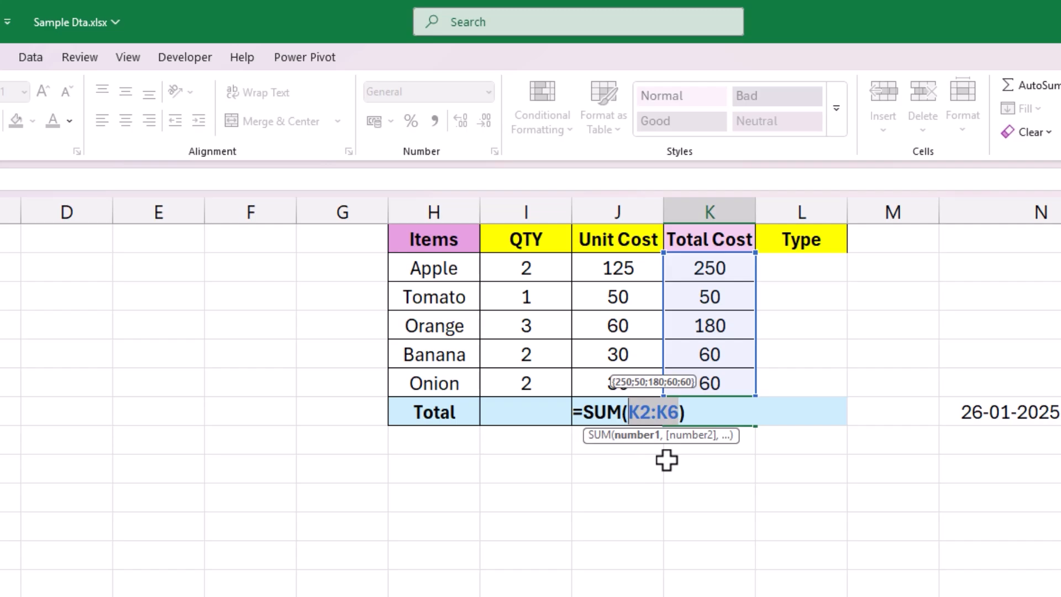
- Evaluate K2:K6 as {250;50;180;60;60}, then exit keeping =SUM(K2:K6) intact
key("F9")
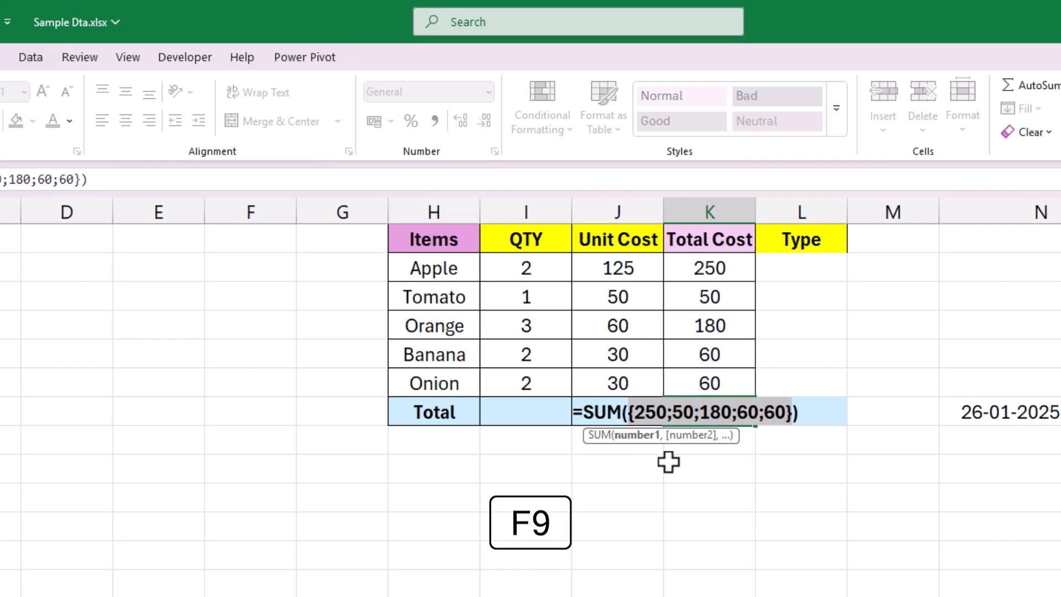
key("F9")
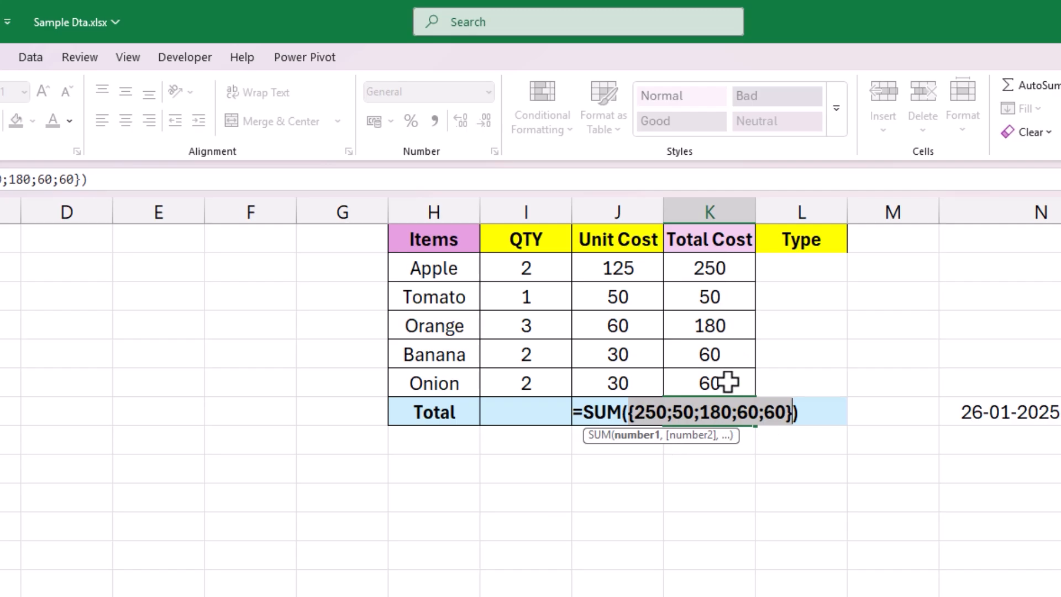
key("Return")
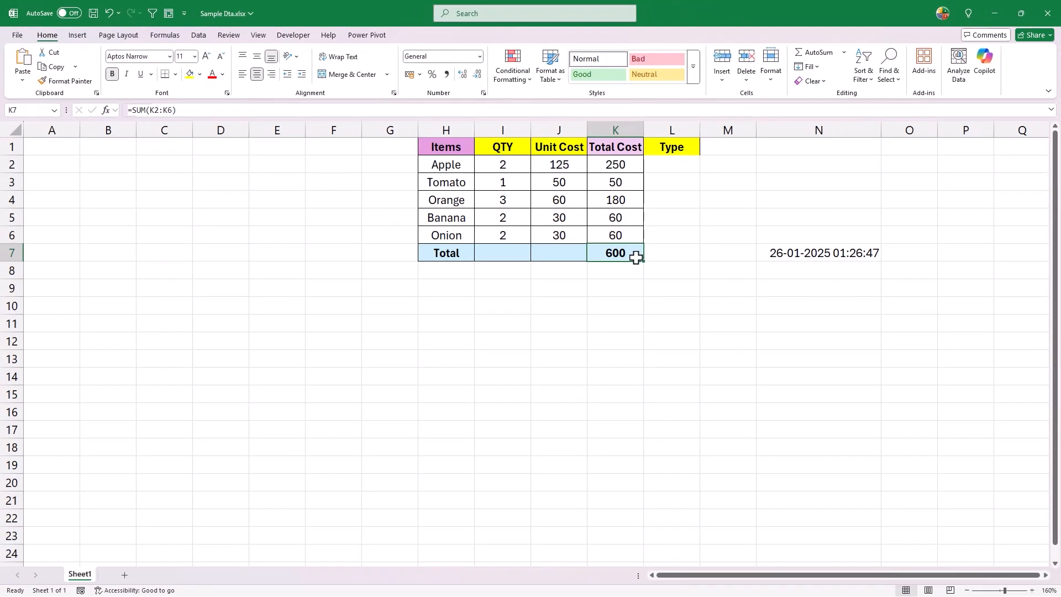
mouse_move(620, 266)
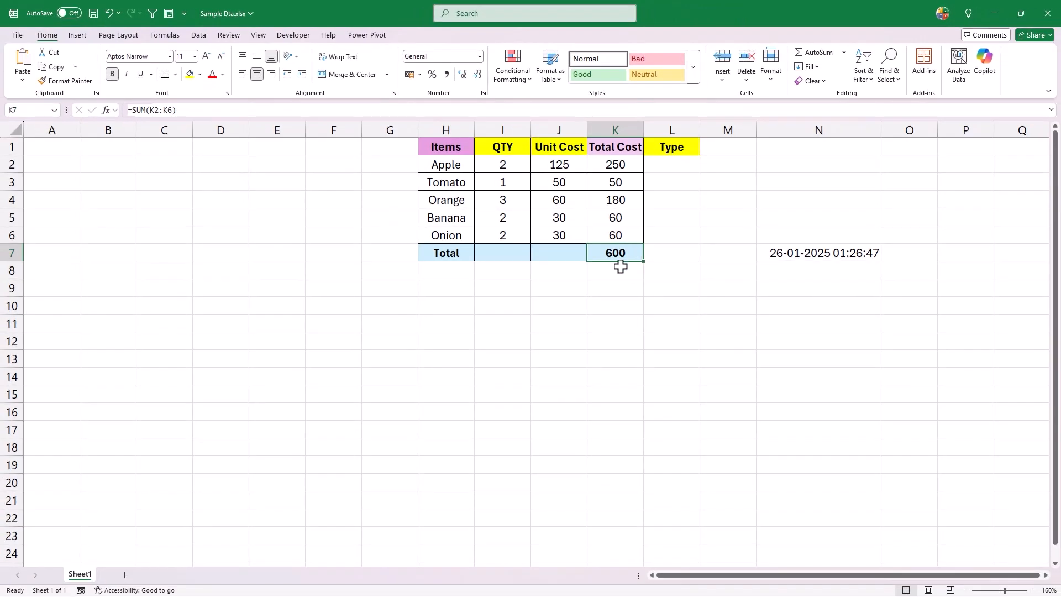
mouse_move(627, 257)
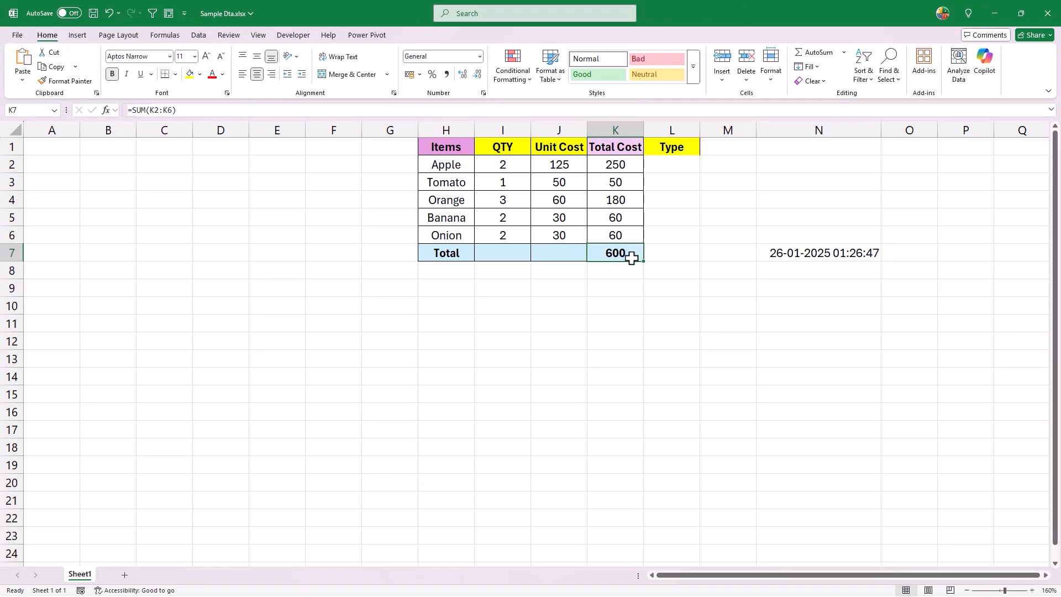